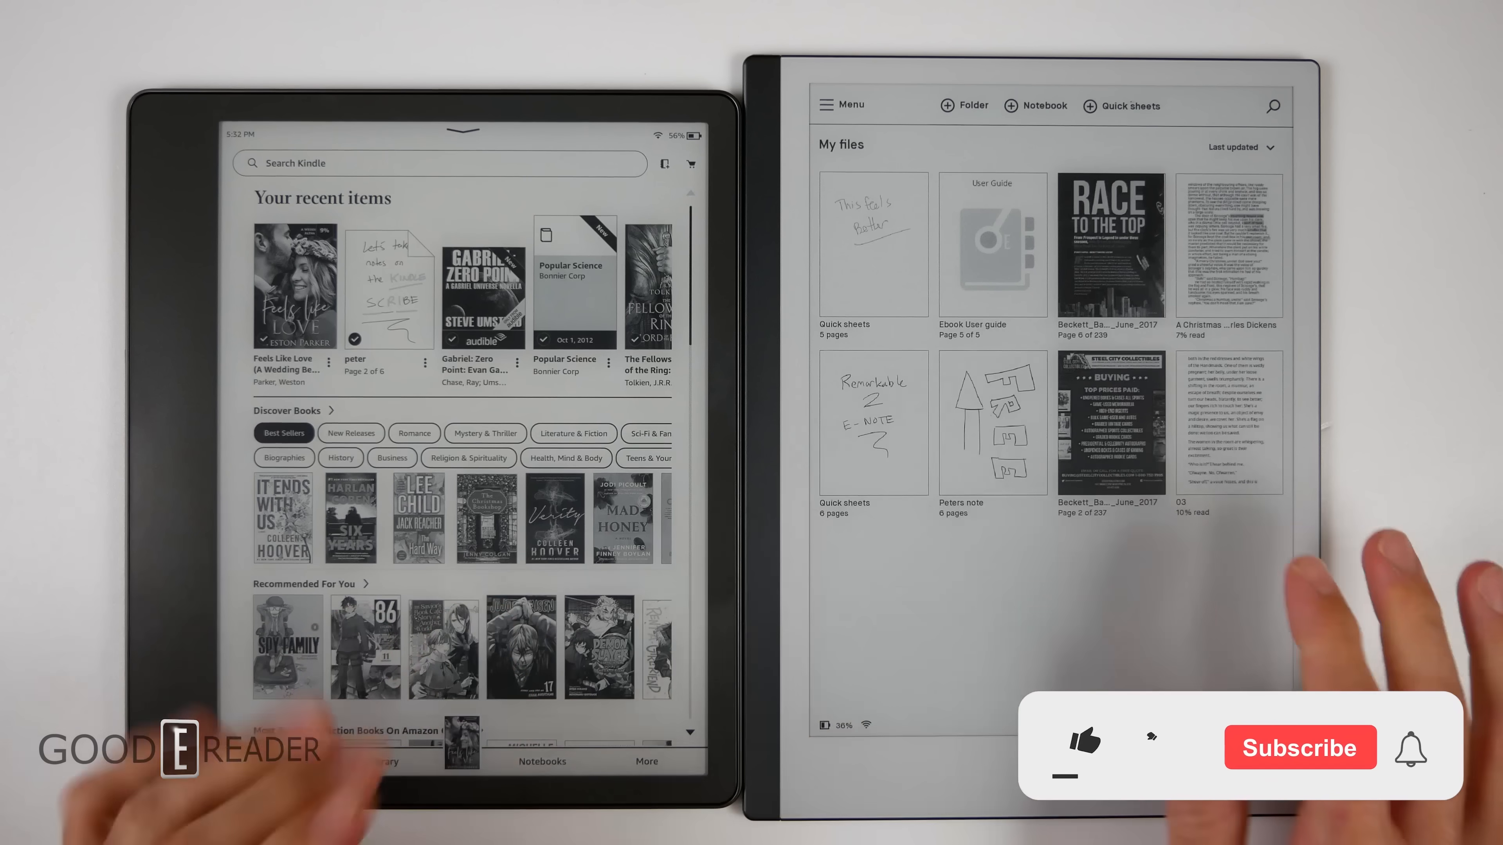
Step: Open the first recent book cover so its text shows in the reader at a large font
{"action": "left_click", "coordinate": [1081, 746]}
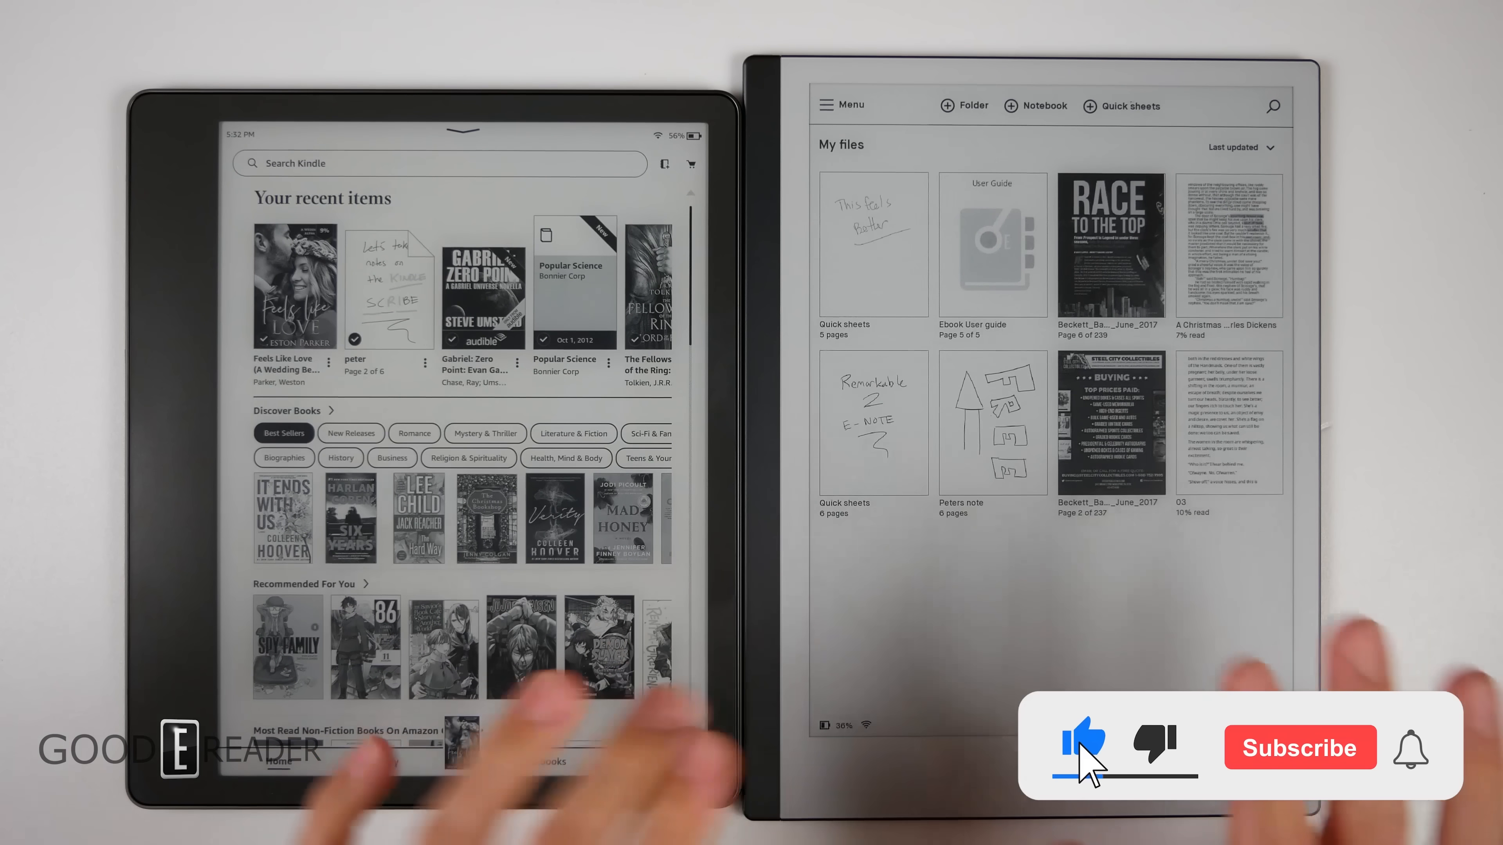
{"action": "left_click", "coordinate": [1299, 747]}
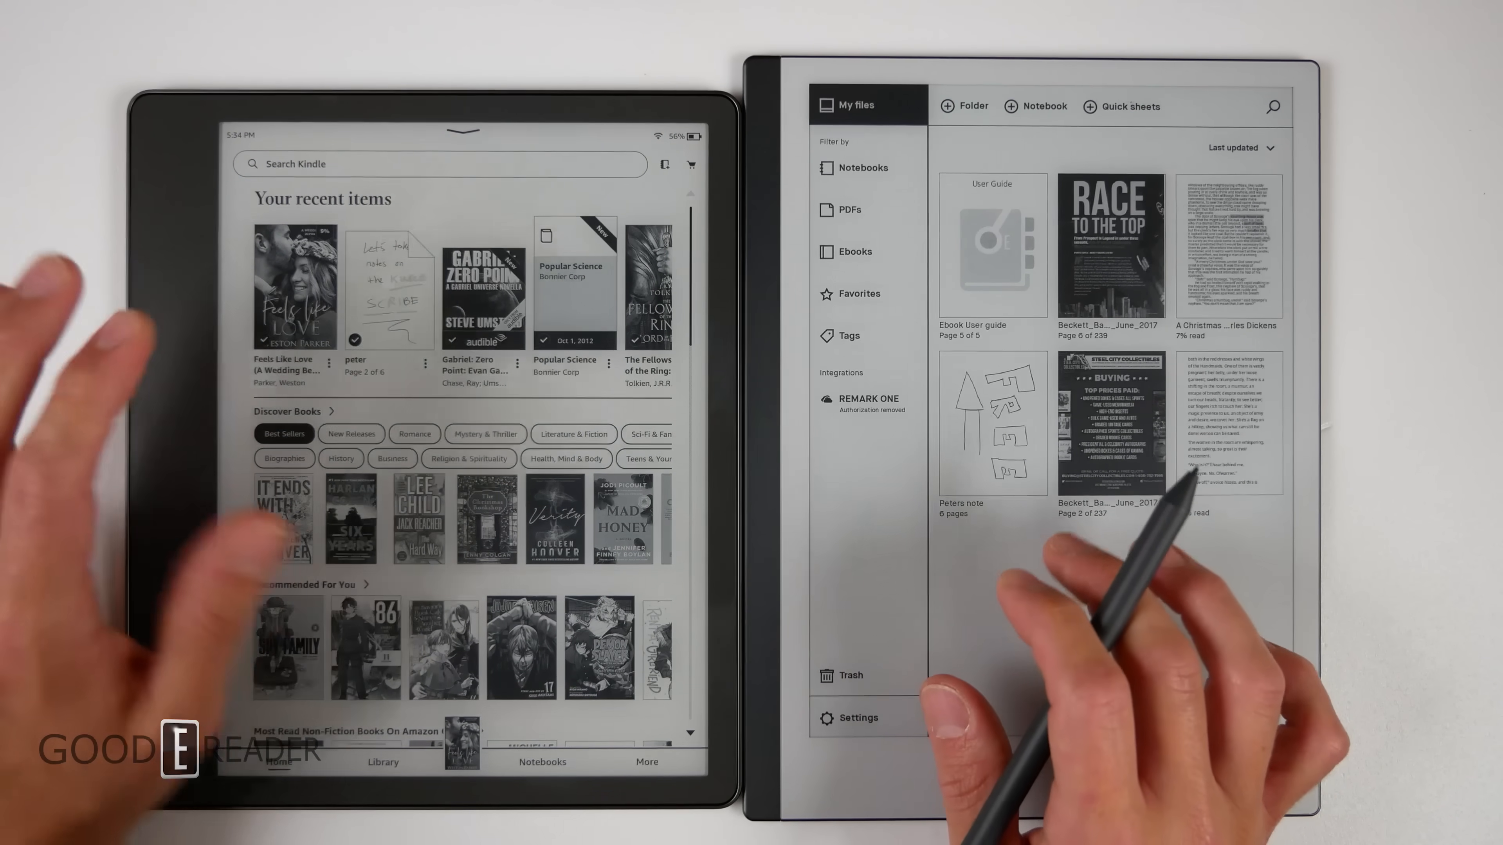
{"action": "left_click", "coordinate": [847, 104]}
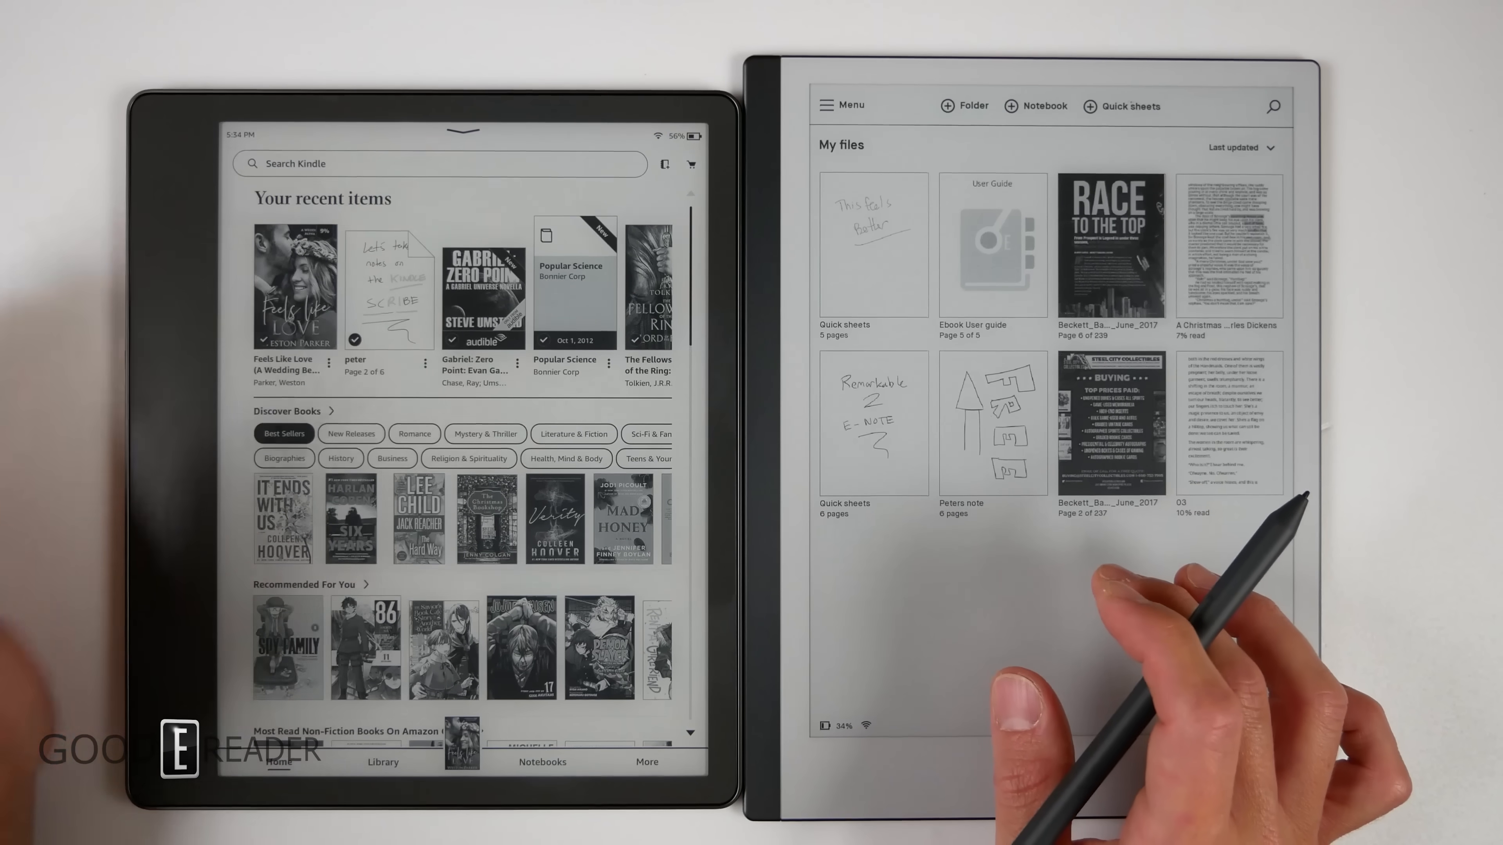
{"action": "left_click", "coordinate": [842, 104]}
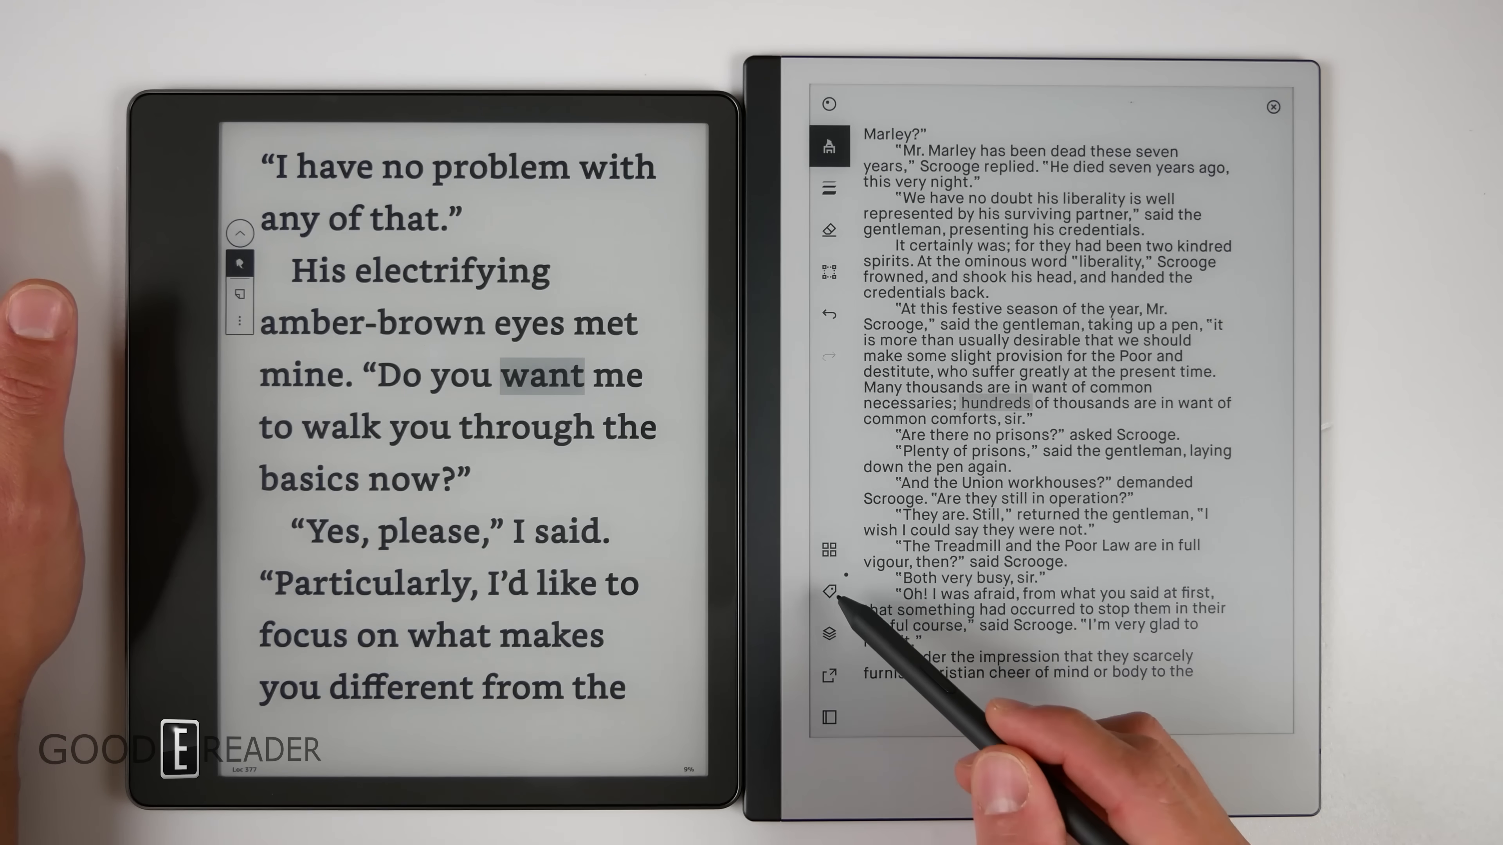
Step: Highlight phrases like 'counting-house was' and 'sort of tank' on a later Scrooge page
{"action": "left_click", "coordinate": [828, 591]}
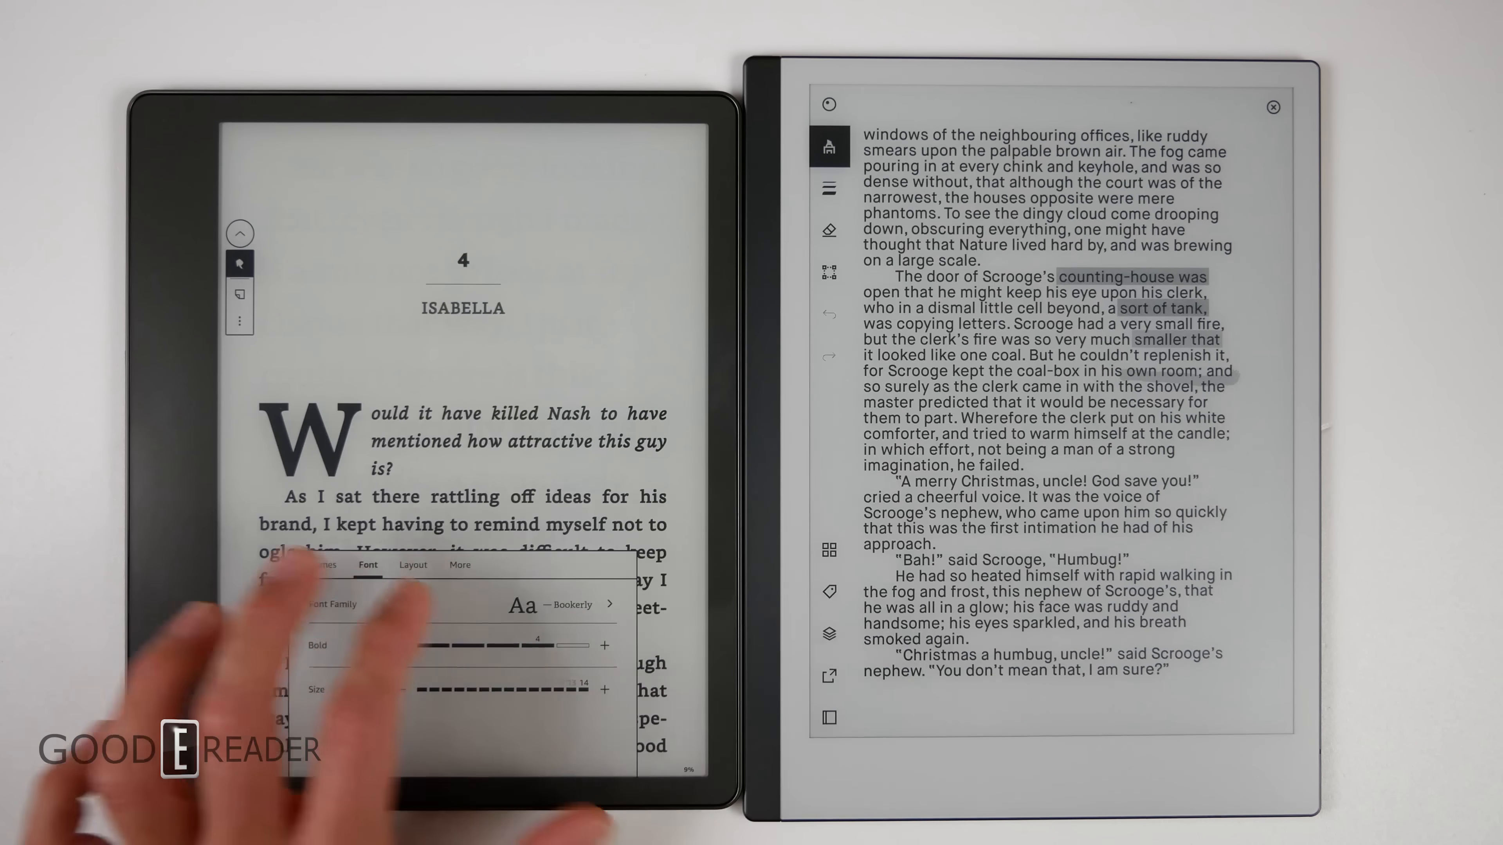
Step: Reach Vocabulary Builder from the page menu and show the flashcard for 'father'
{"action": "left_click", "coordinate": [412, 564]}
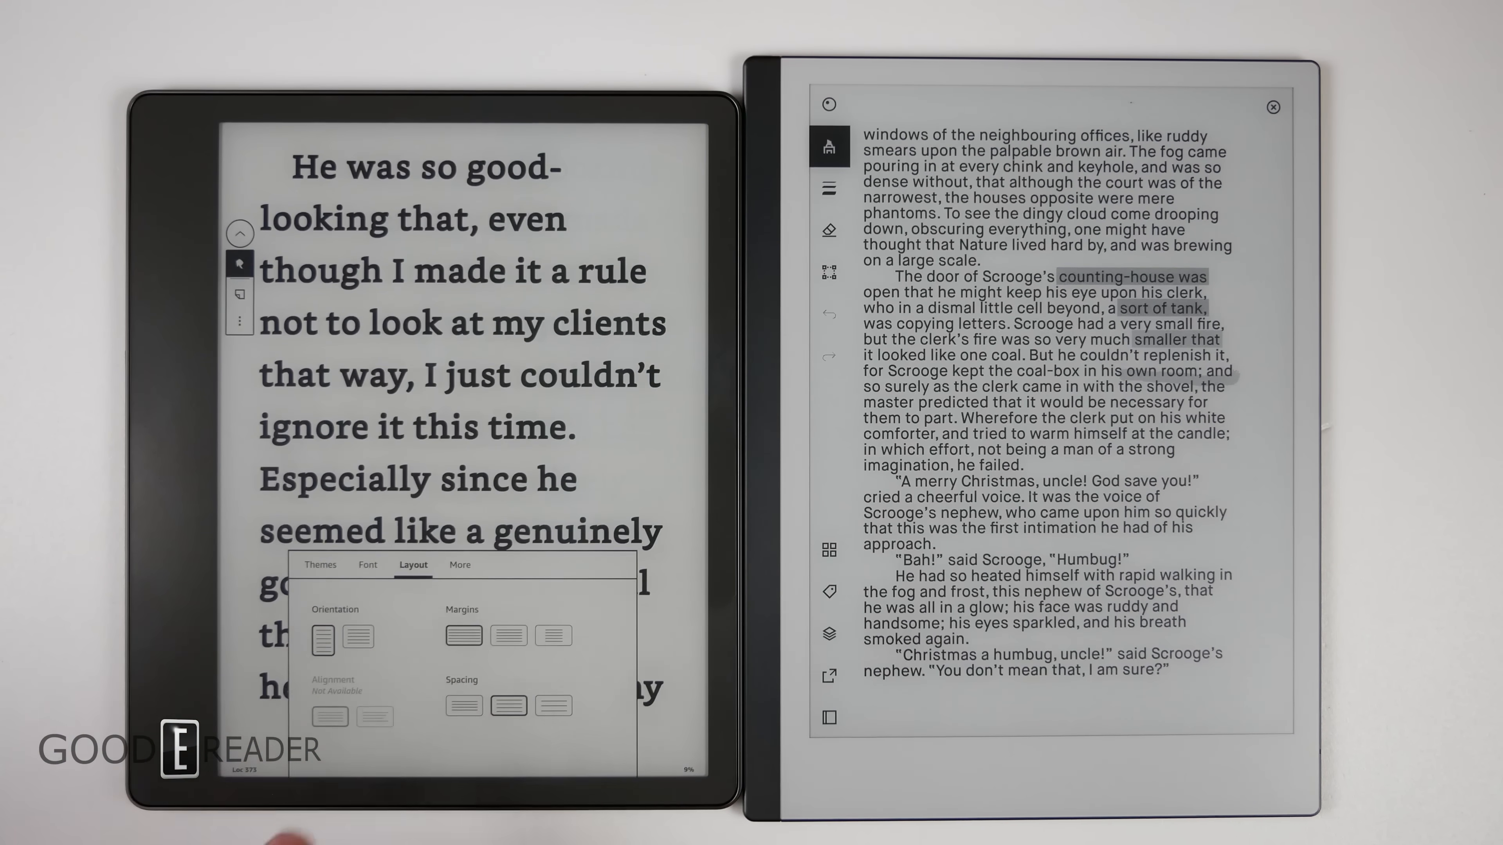
{"action": "left_click", "coordinate": [459, 564]}
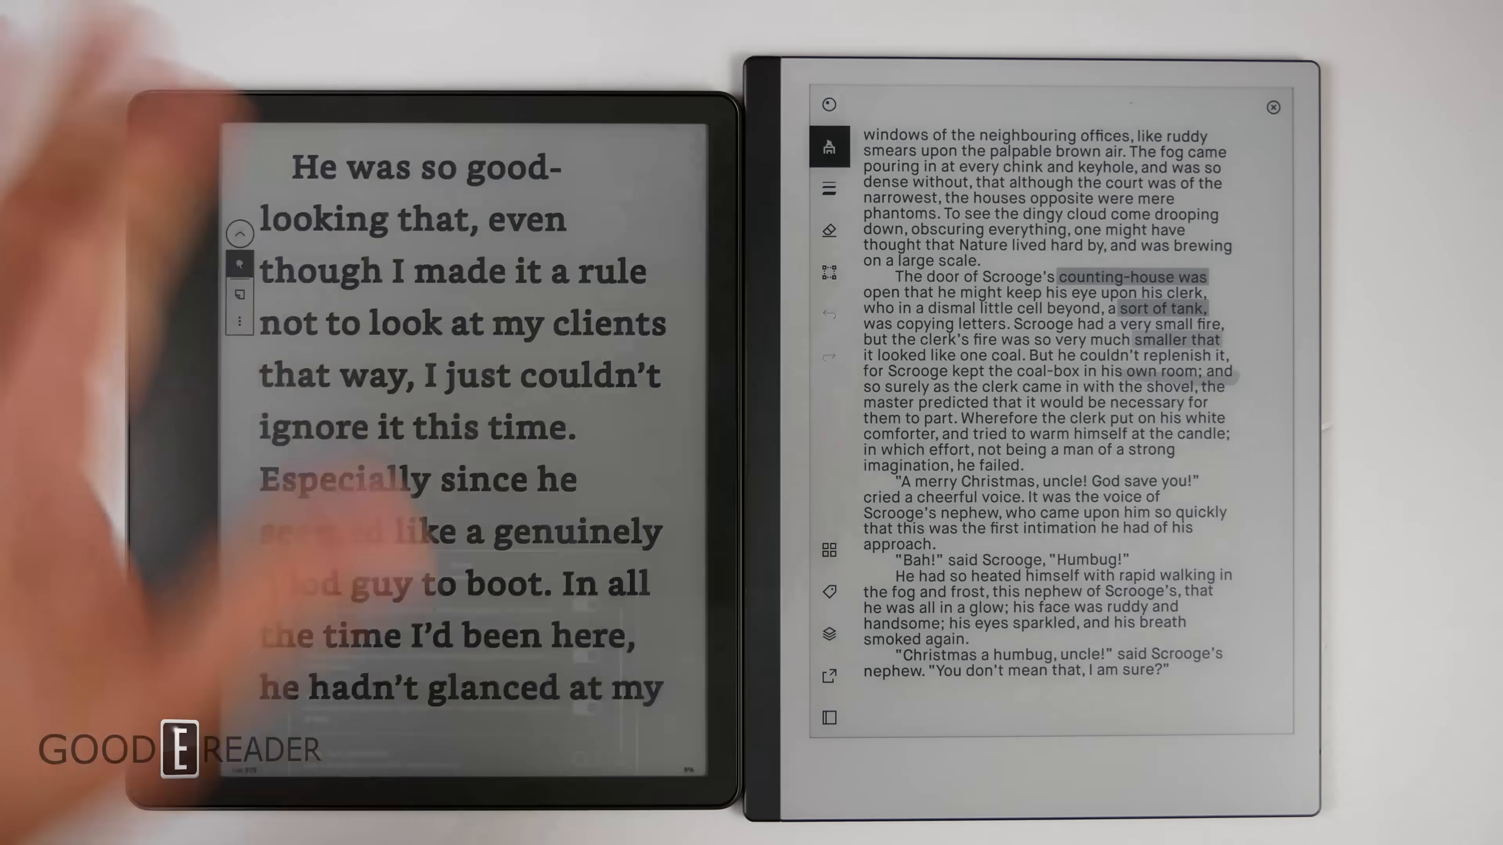
{"action": "left_click", "coordinate": [462, 427]}
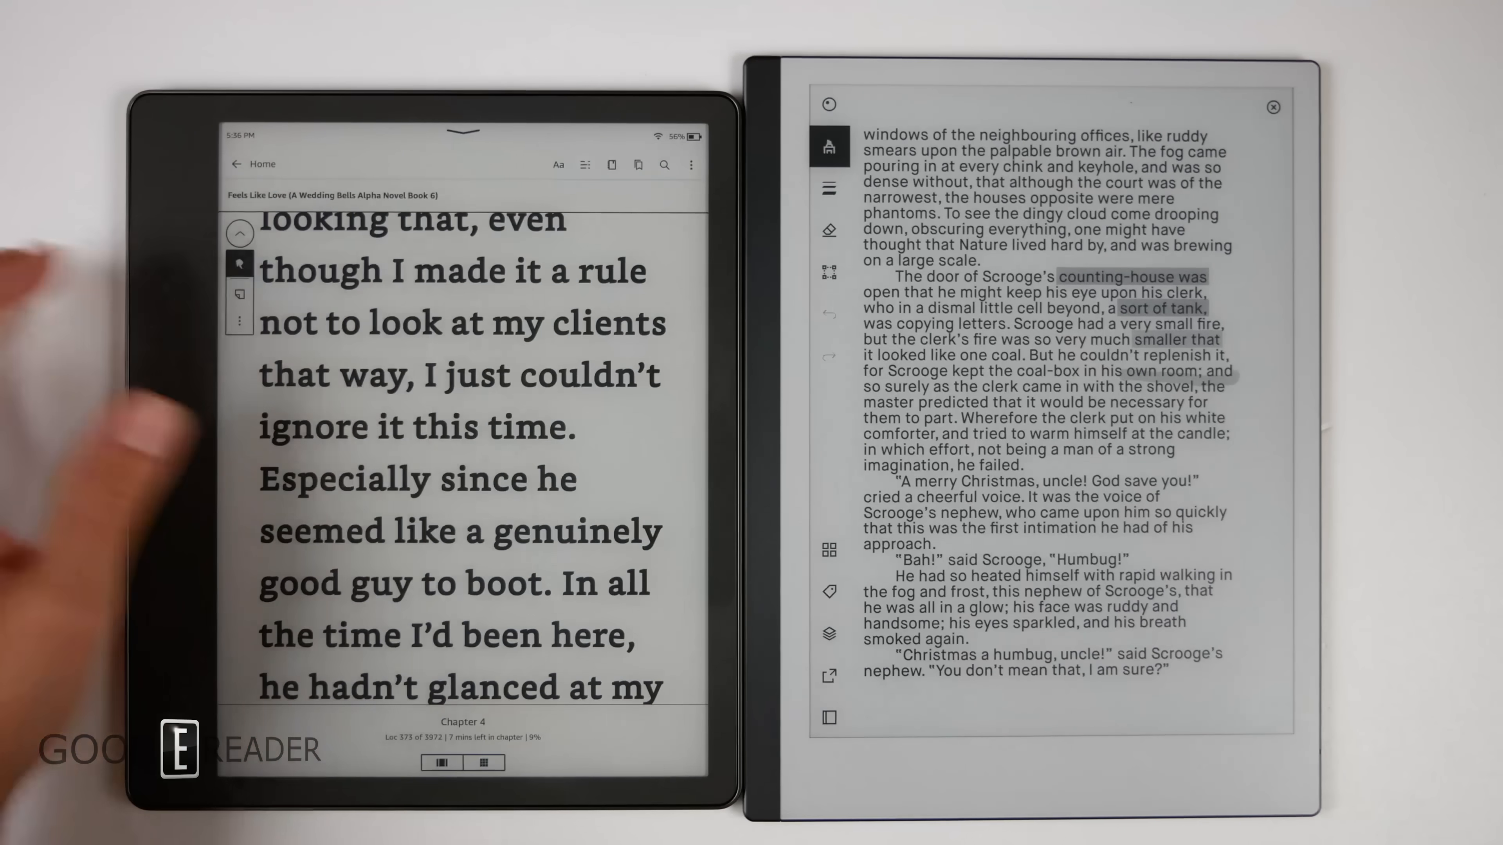
{"action": "left_click", "coordinate": [690, 164]}
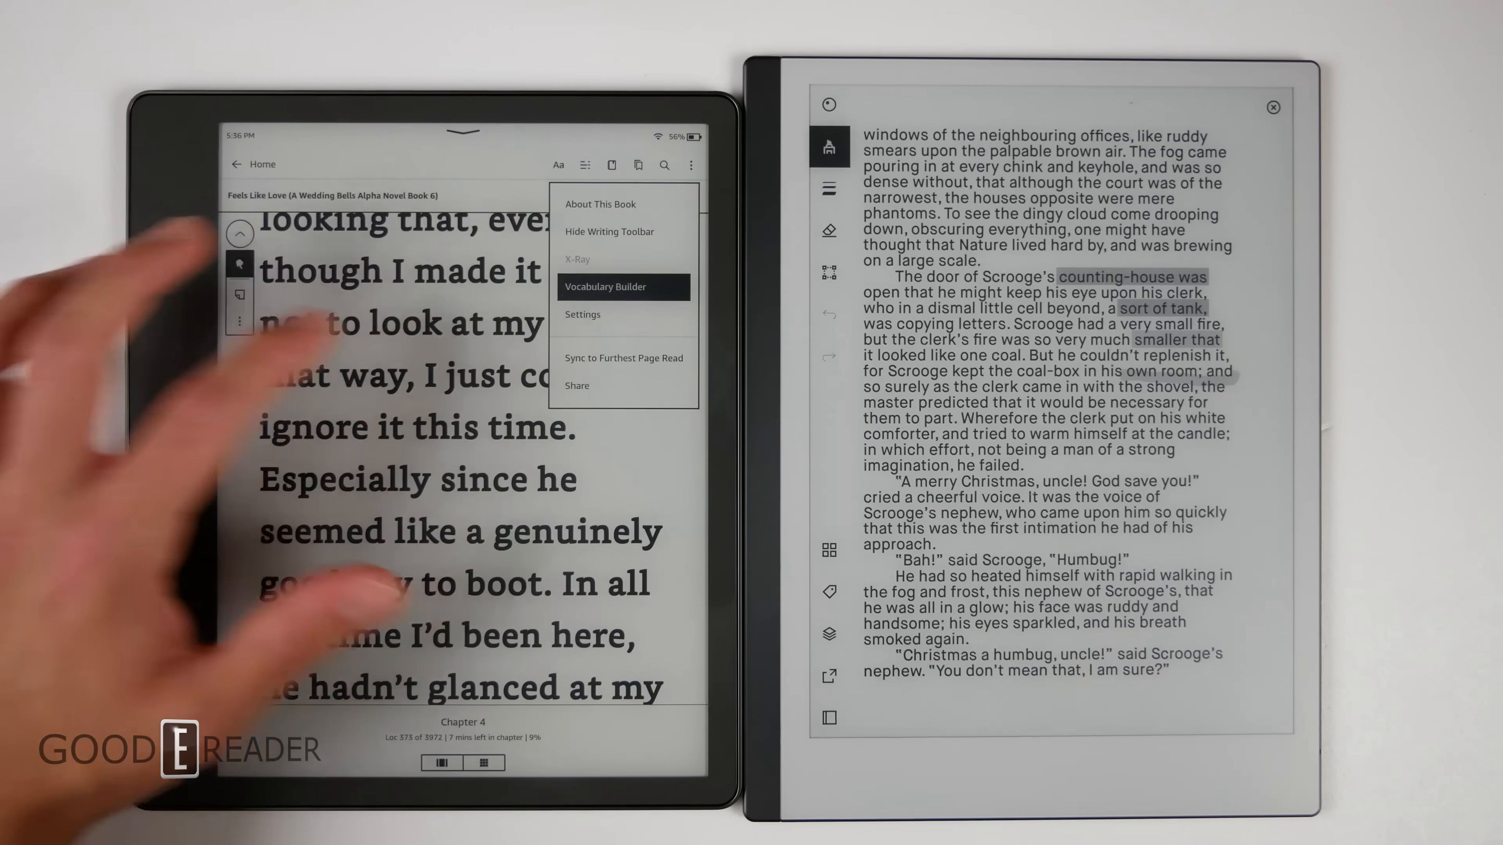
{"action": "left_click", "coordinate": [605, 286]}
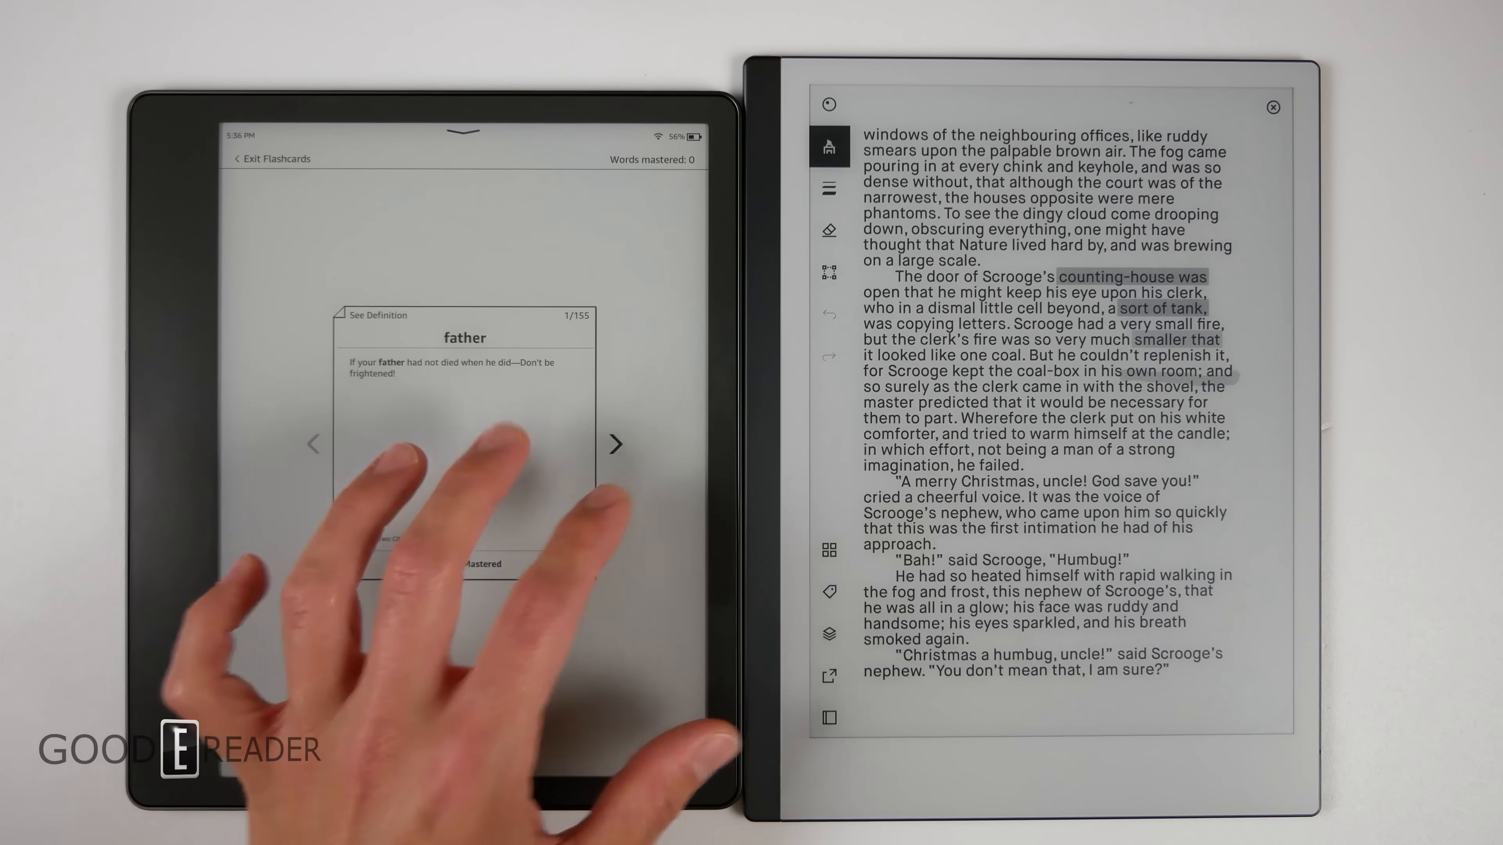
{"action": "left_click", "coordinate": [463, 563]}
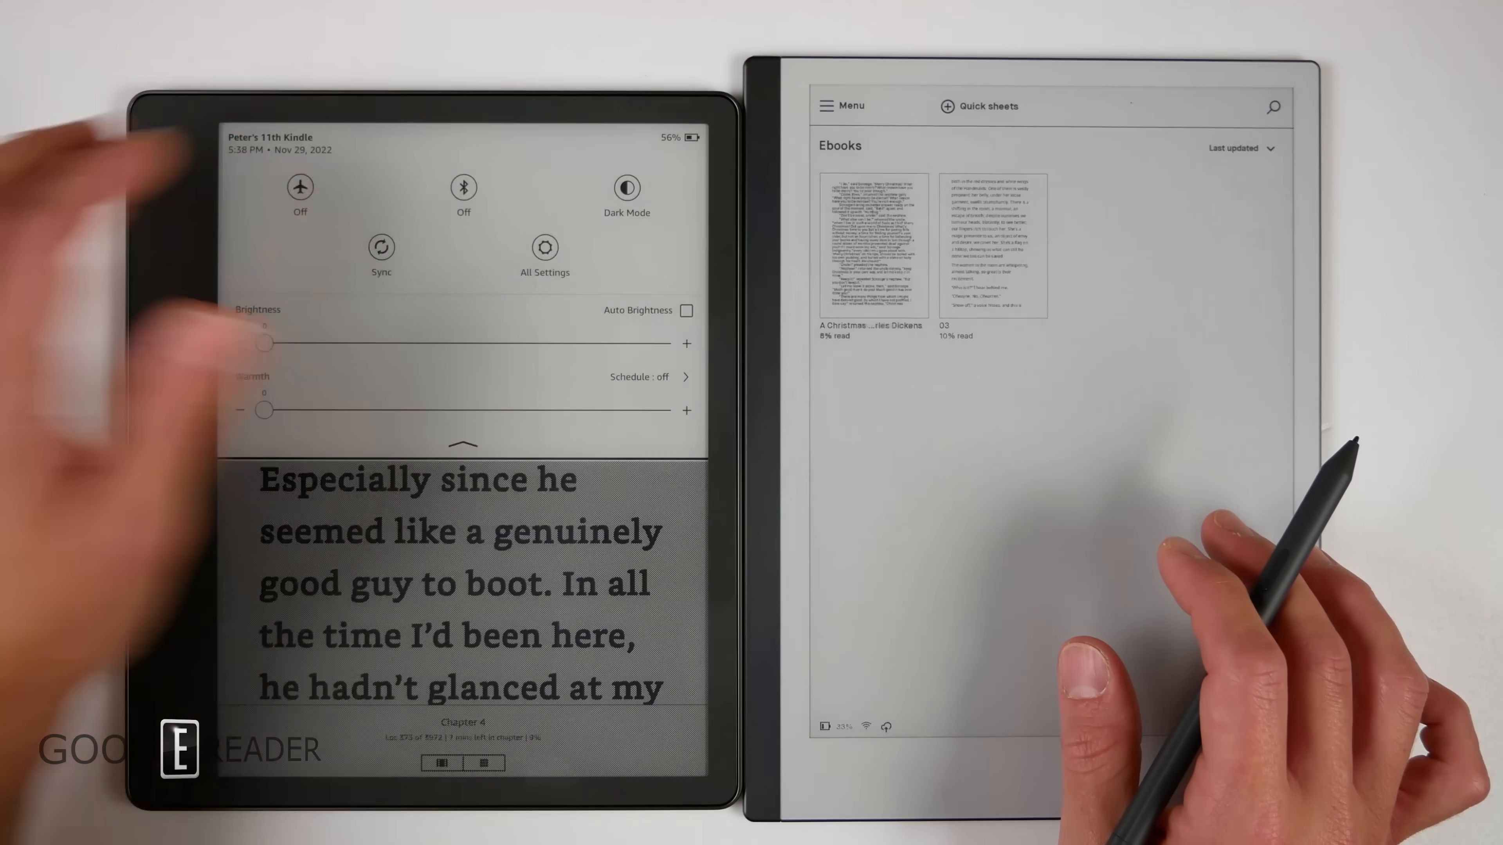
Step: Filter the reMarkable file list to Notebooks via the Menu sidebar
{"action": "left_click", "coordinate": [840, 106]}
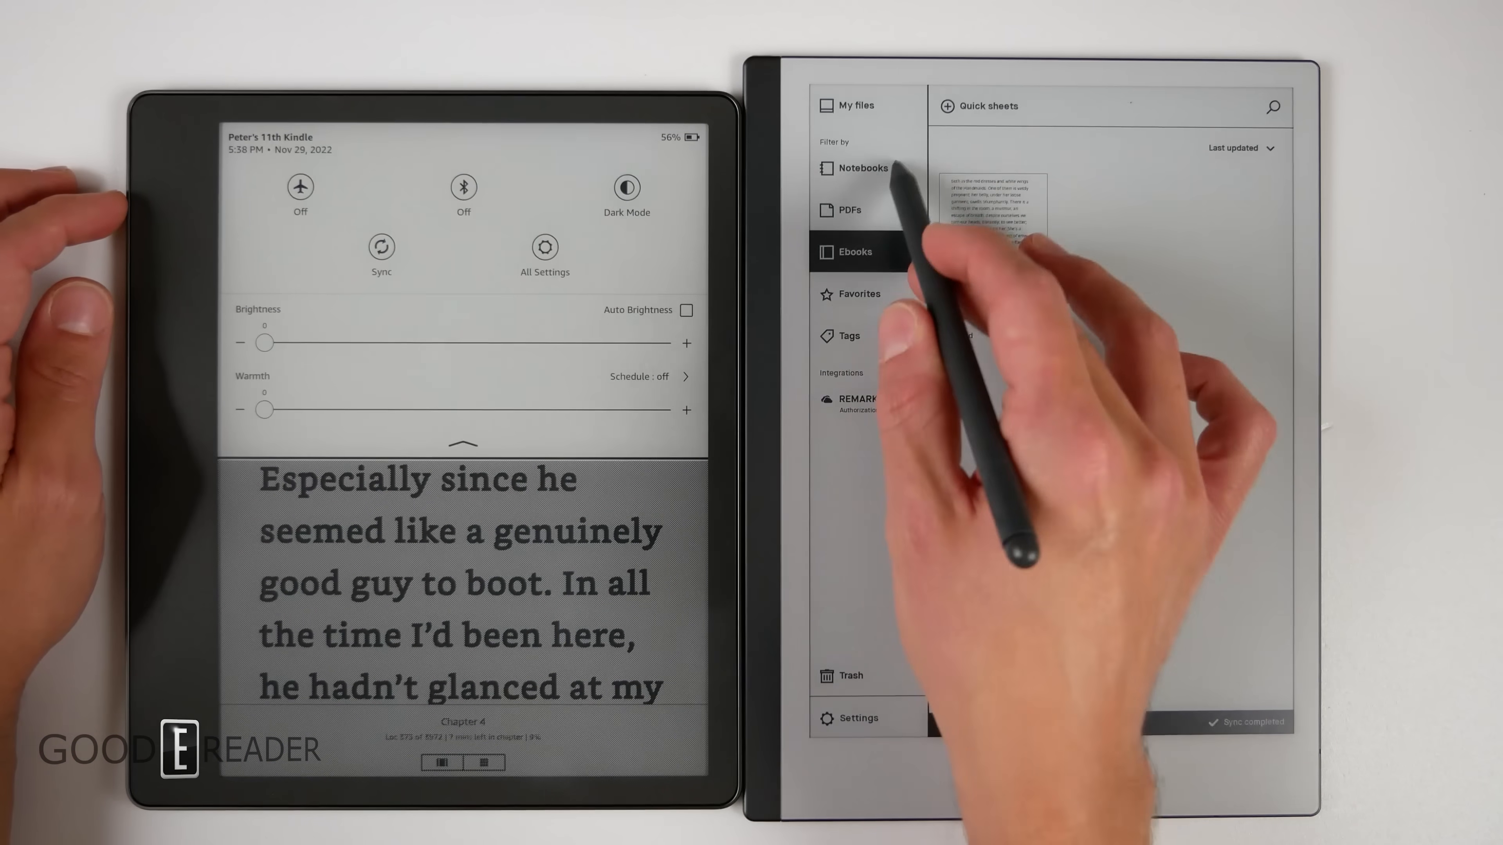
{"action": "left_click", "coordinate": [862, 168]}
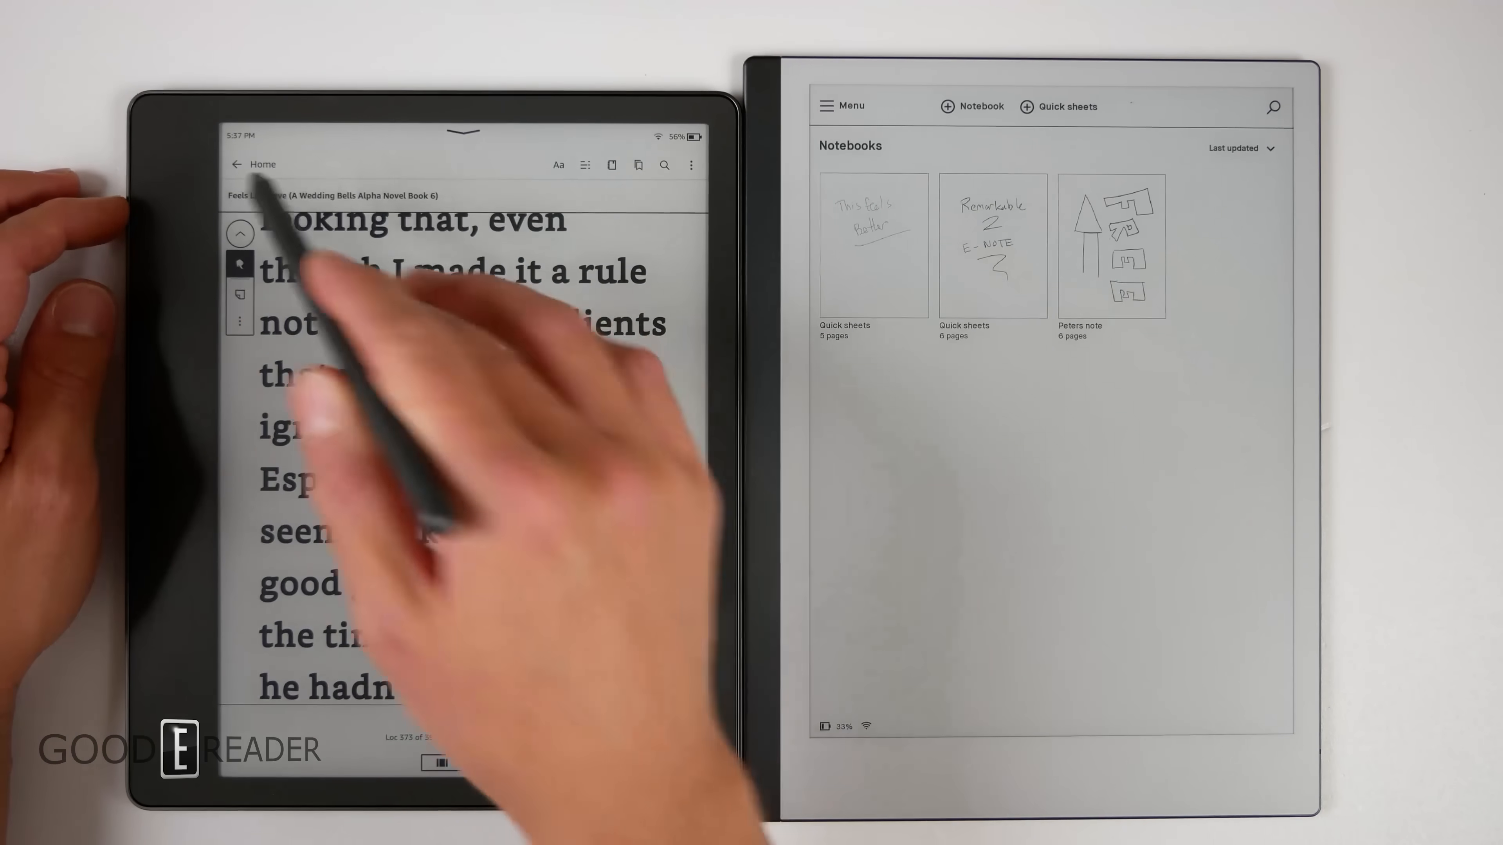
{"action": "left_click", "coordinate": [252, 163]}
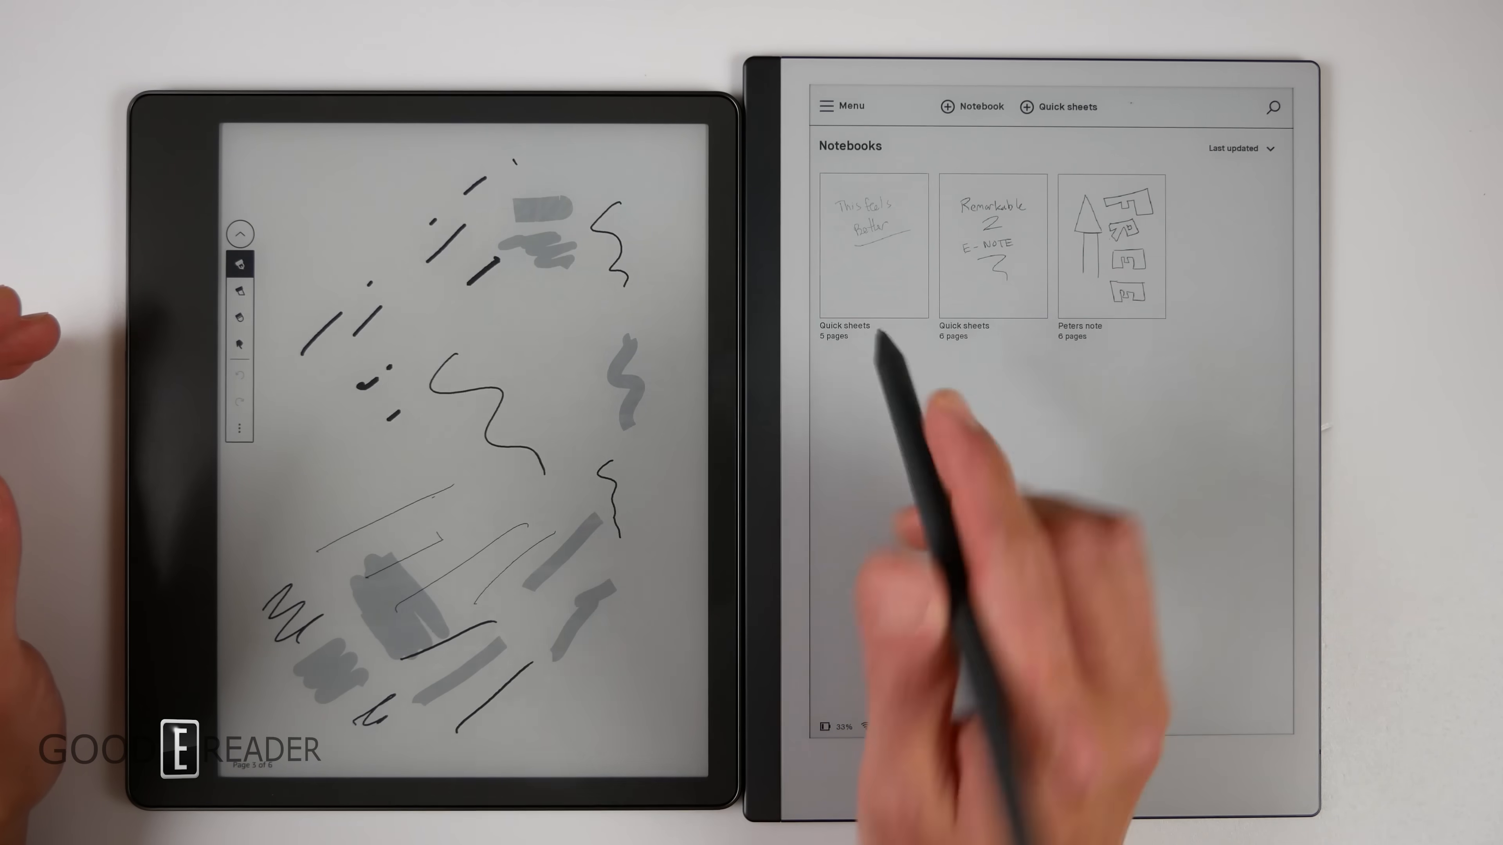
Step: Go back to notebook page 4 of 6 with the 'KINDLE SCRIBE' text and smiley drawing
{"action": "left_click", "coordinate": [872, 245]}
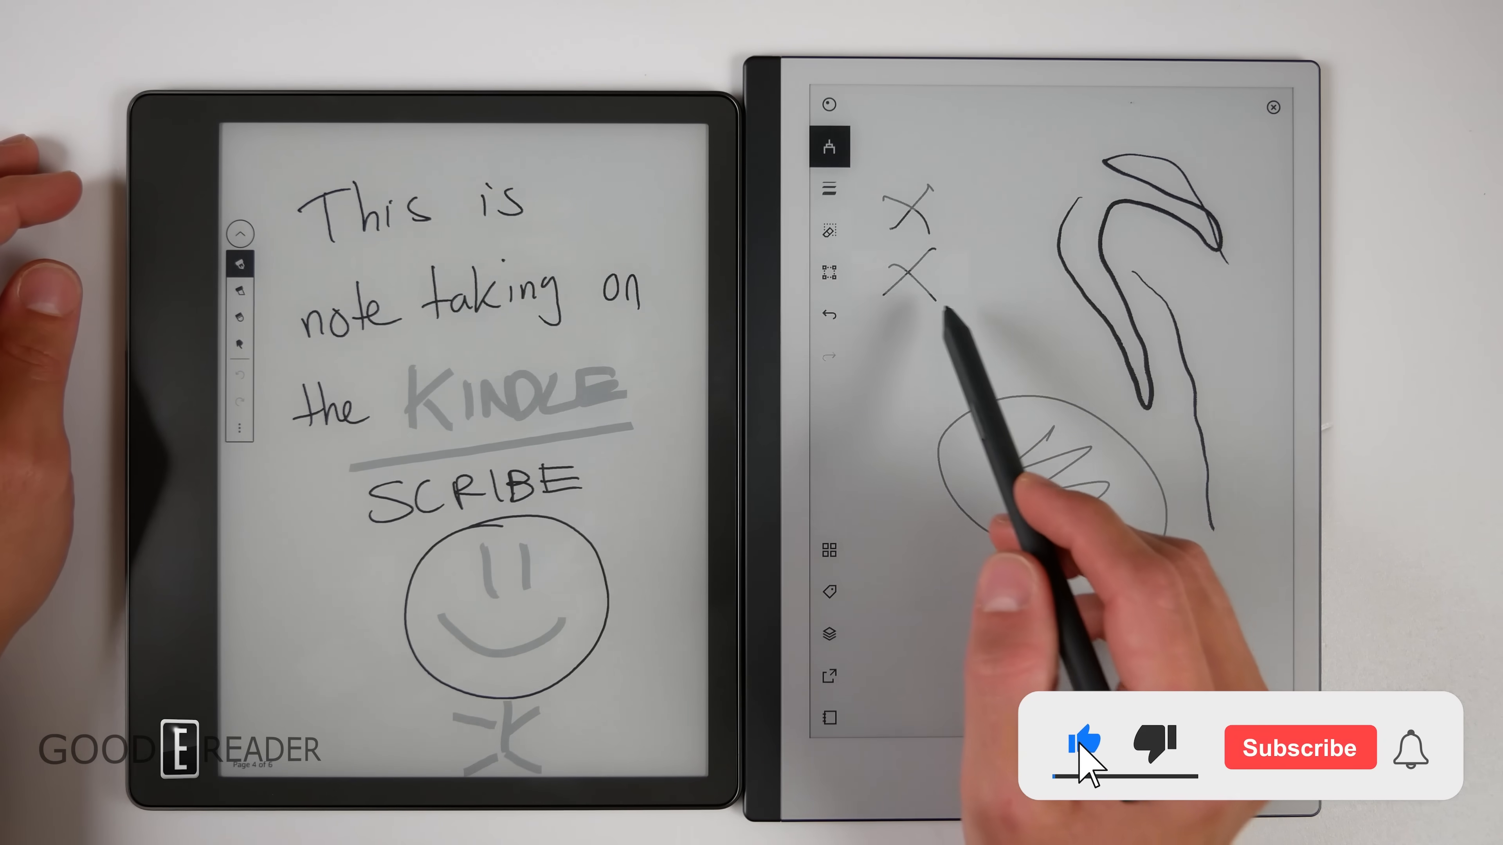
{"action": "left_click", "coordinate": [828, 231]}
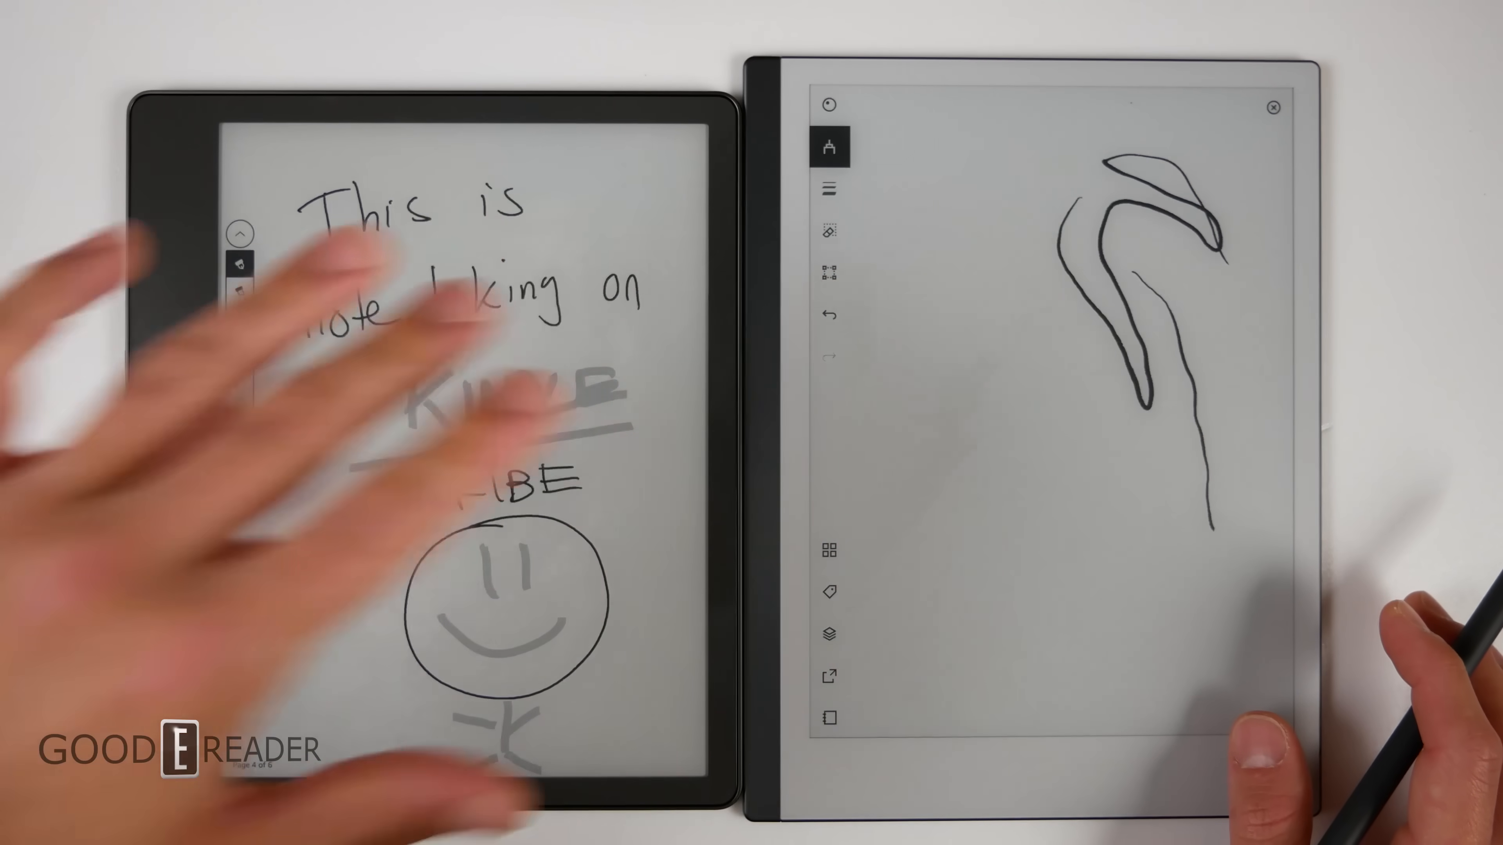
{"action": "left_click", "coordinate": [830, 145]}
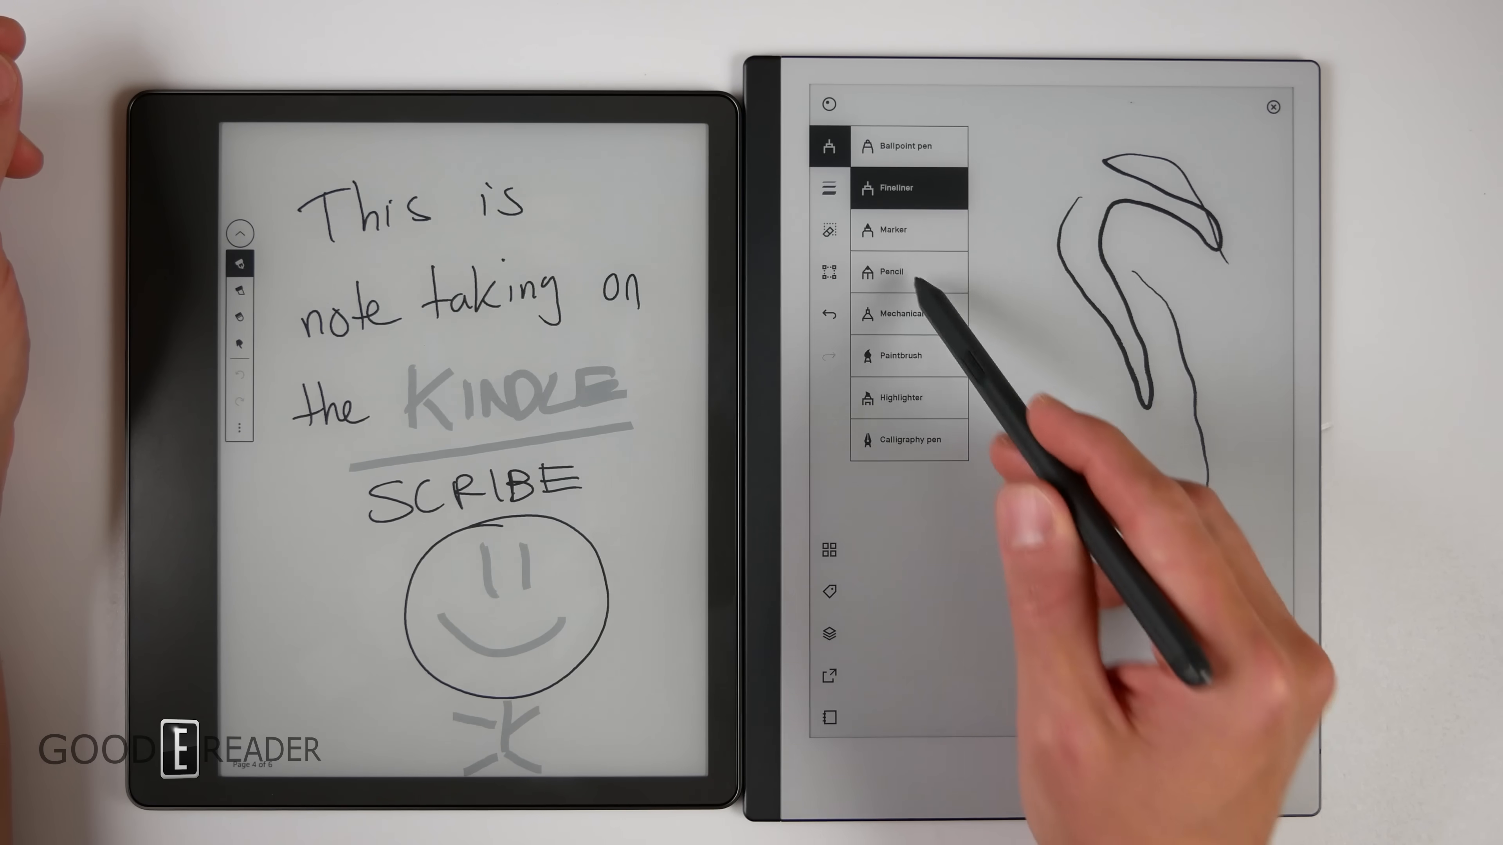
Step: Sketch with the pencil, set a thick stroke, and draw a curved line low on the page
{"action": "left_click", "coordinate": [828, 144]}
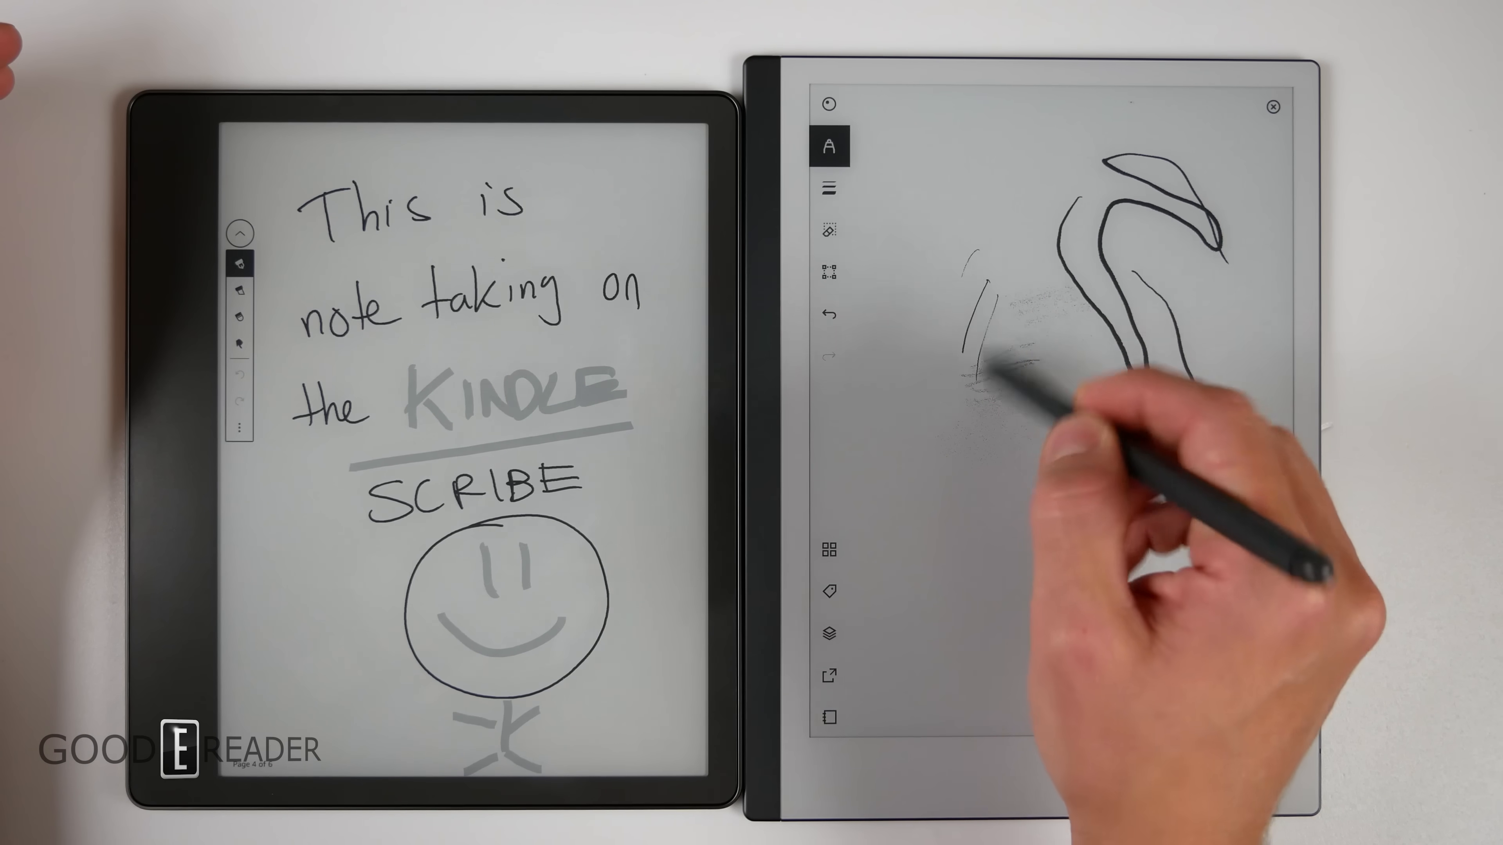
{"action": "left_click", "coordinate": [829, 146]}
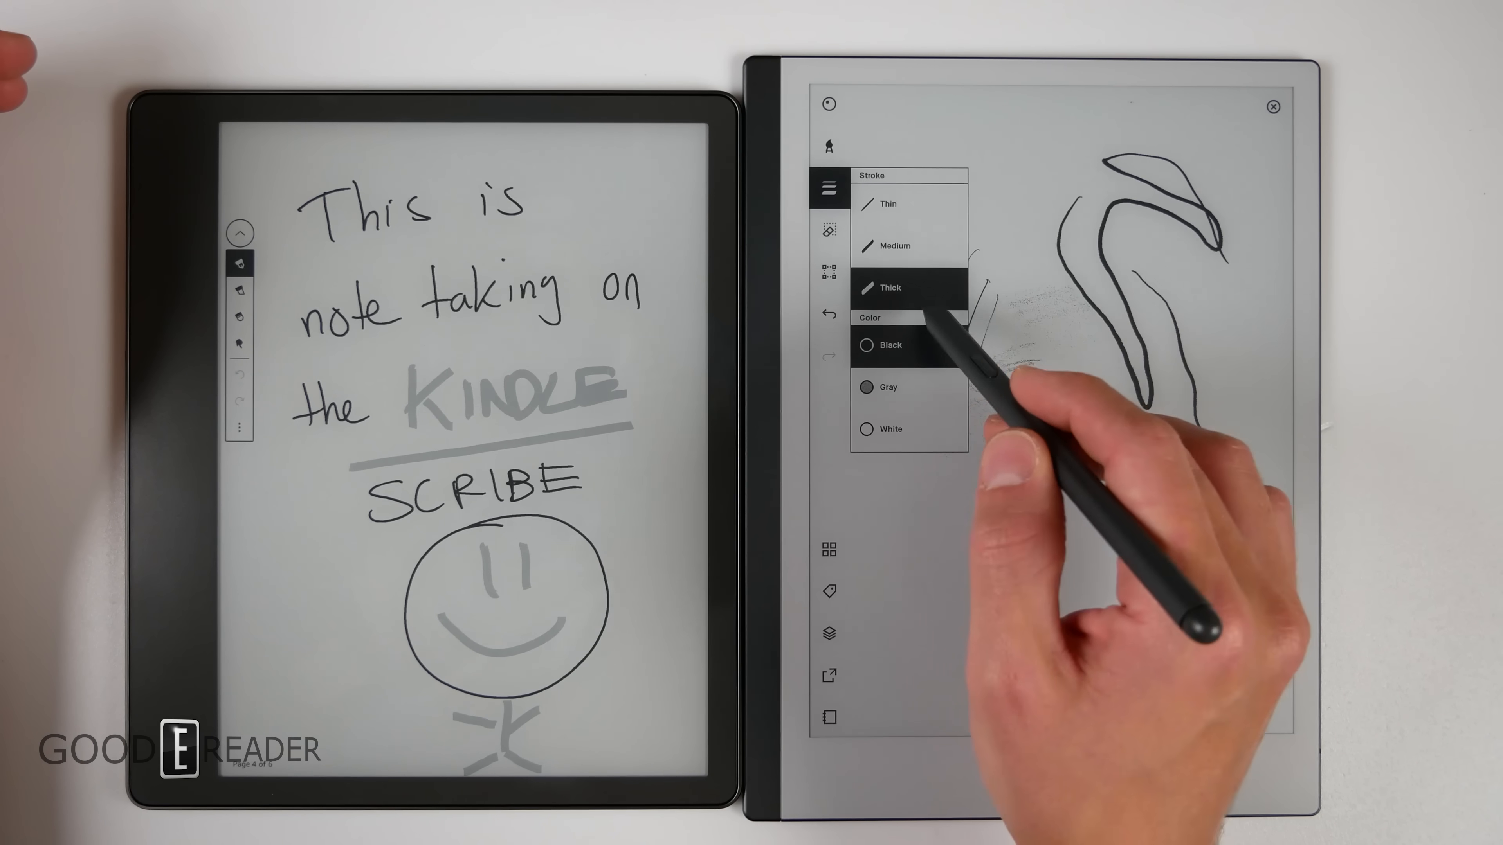
{"action": "left_click", "coordinate": [888, 388]}
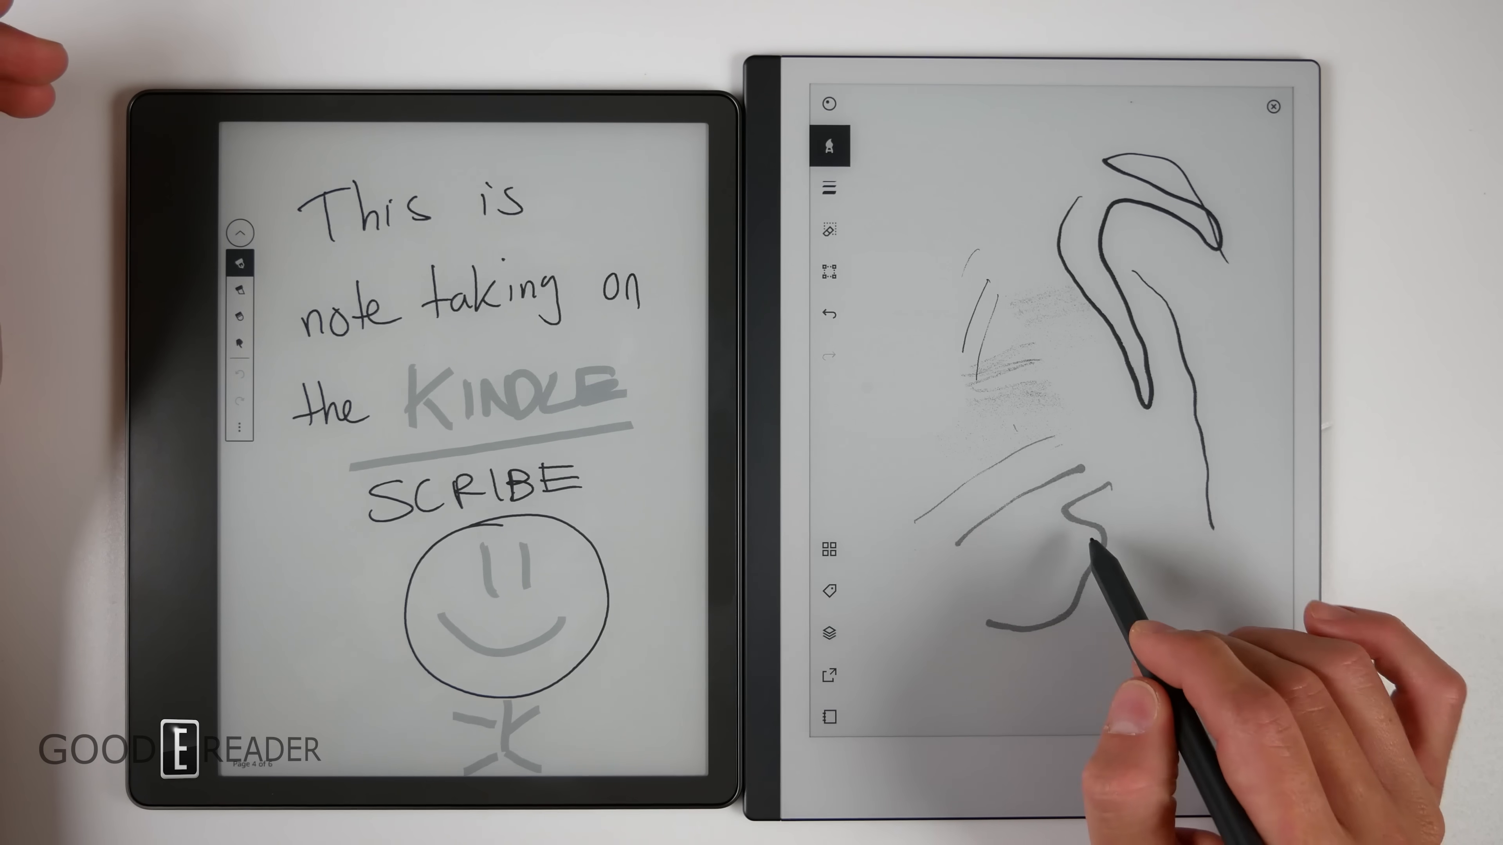
{"action": "left_click_drag", "start_coordinate": [1073, 537], "coordinate": [1035, 594]}
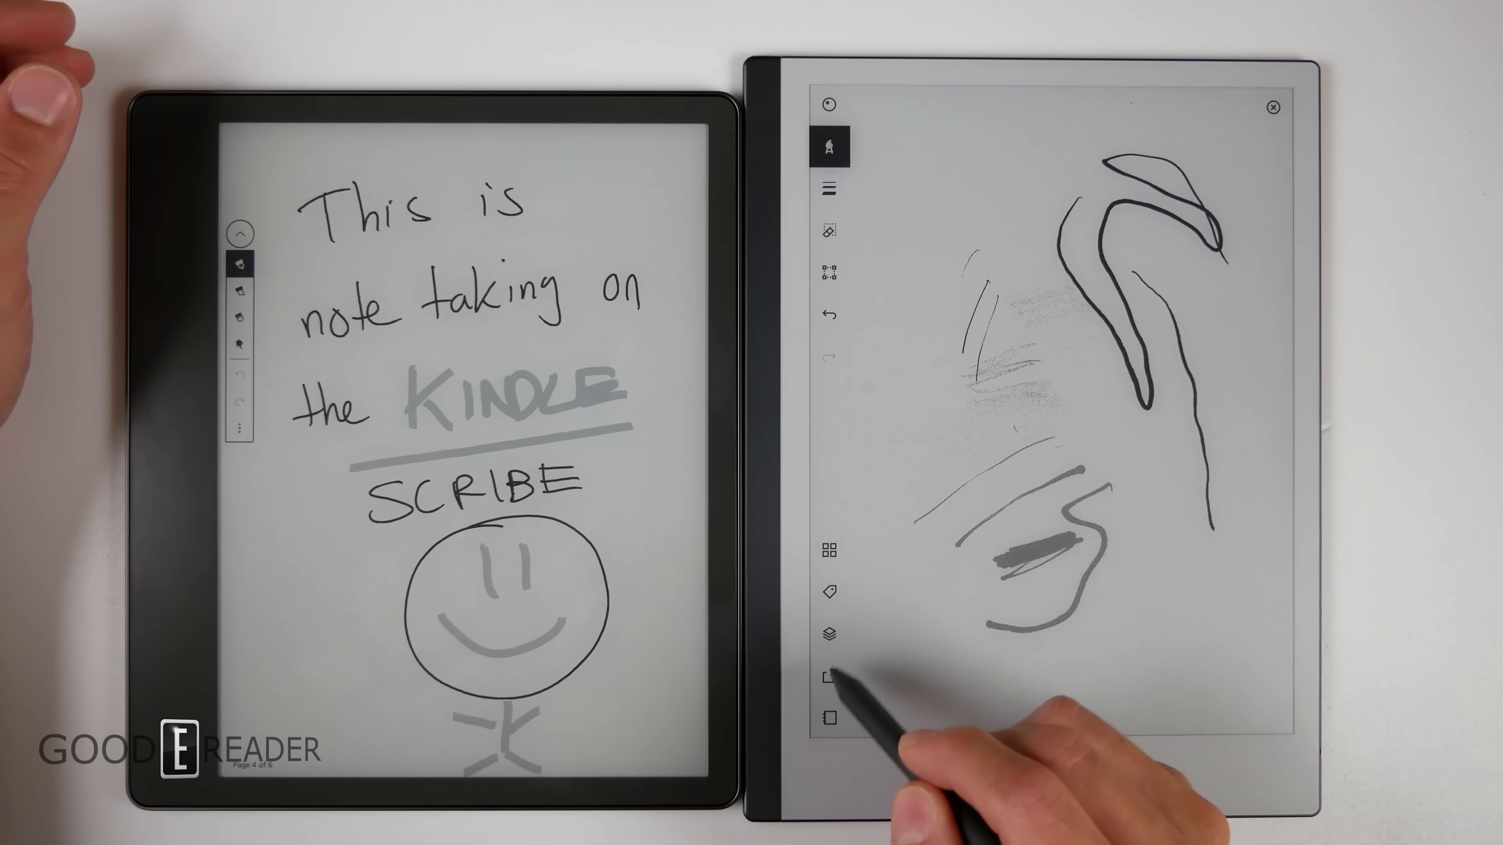
Step: Erase the grey shading and thick strokes, leaving only the black curved drawing
{"action": "left_click", "coordinate": [829, 633]}
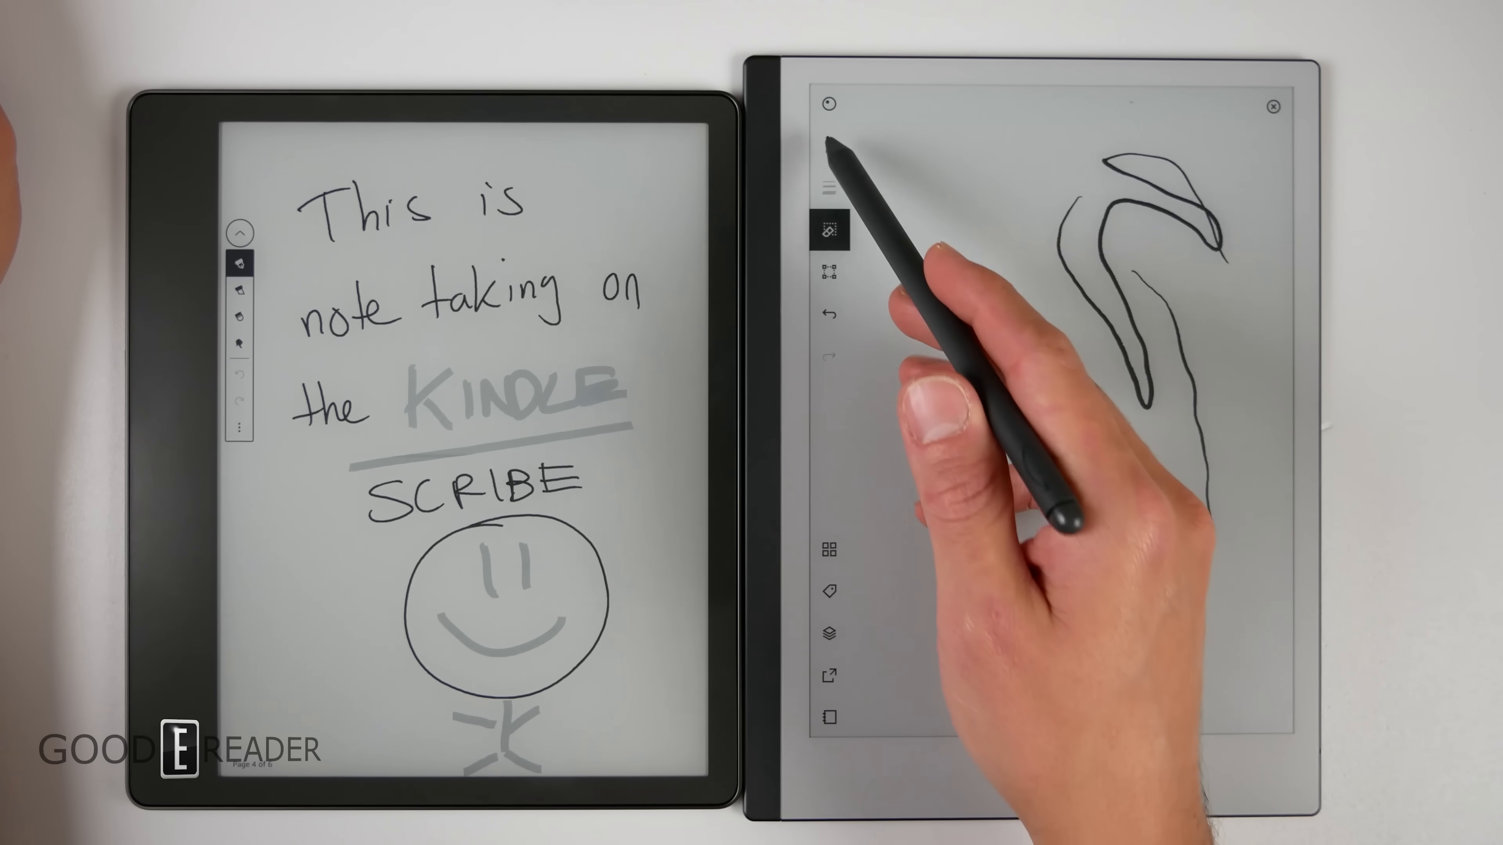
Step: Show the share menu: screen share, send by email, convert to text and send
{"action": "left_click", "coordinate": [830, 592]}
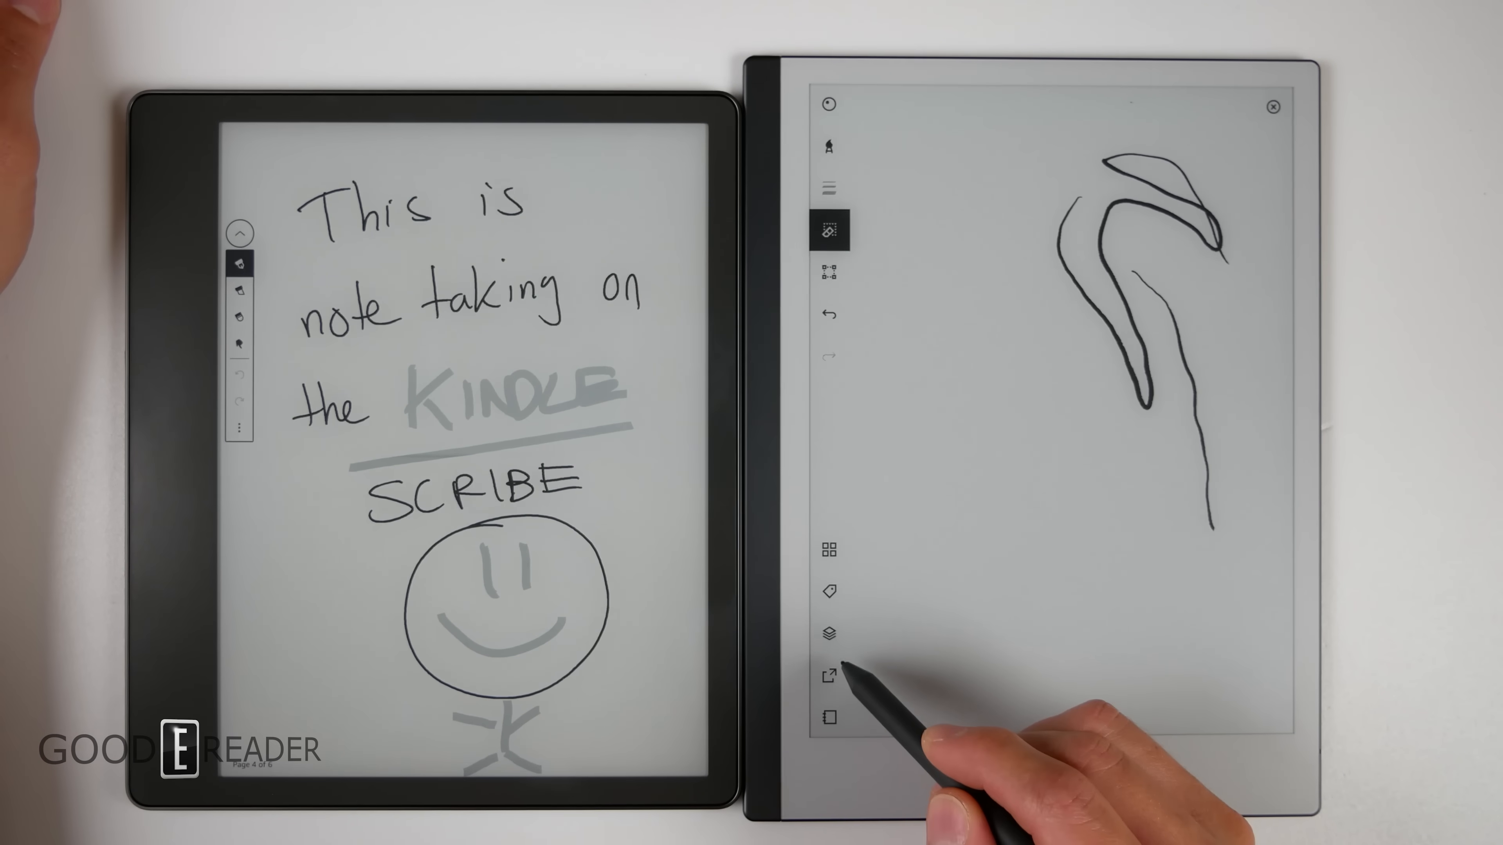
{"action": "left_click", "coordinate": [828, 674]}
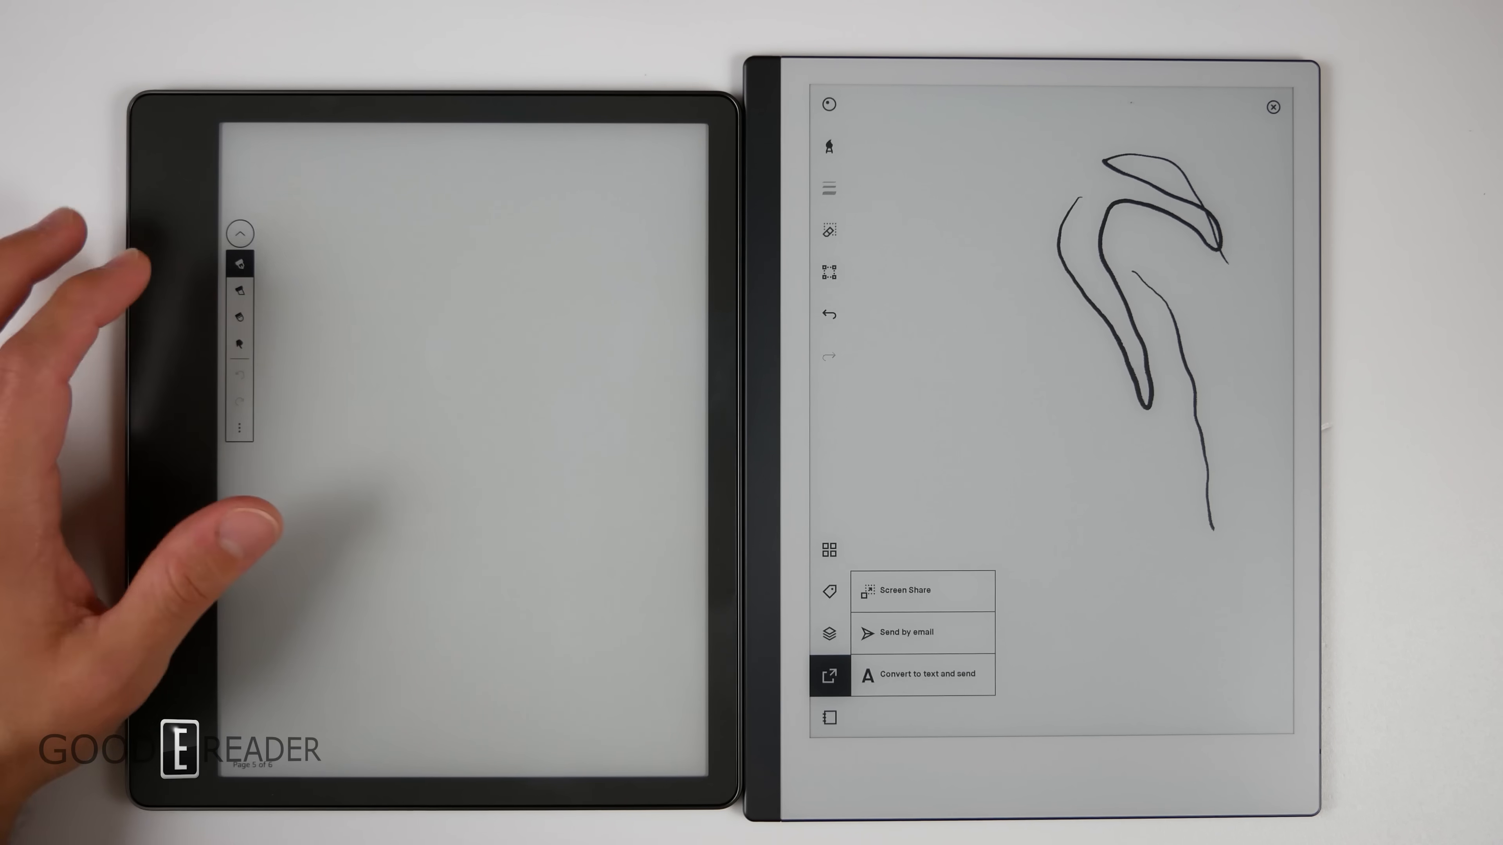
Step: Choose a pen thickness and draw parallel diagonal black lines across the blank page
{"action": "left_click", "coordinate": [239, 263]}
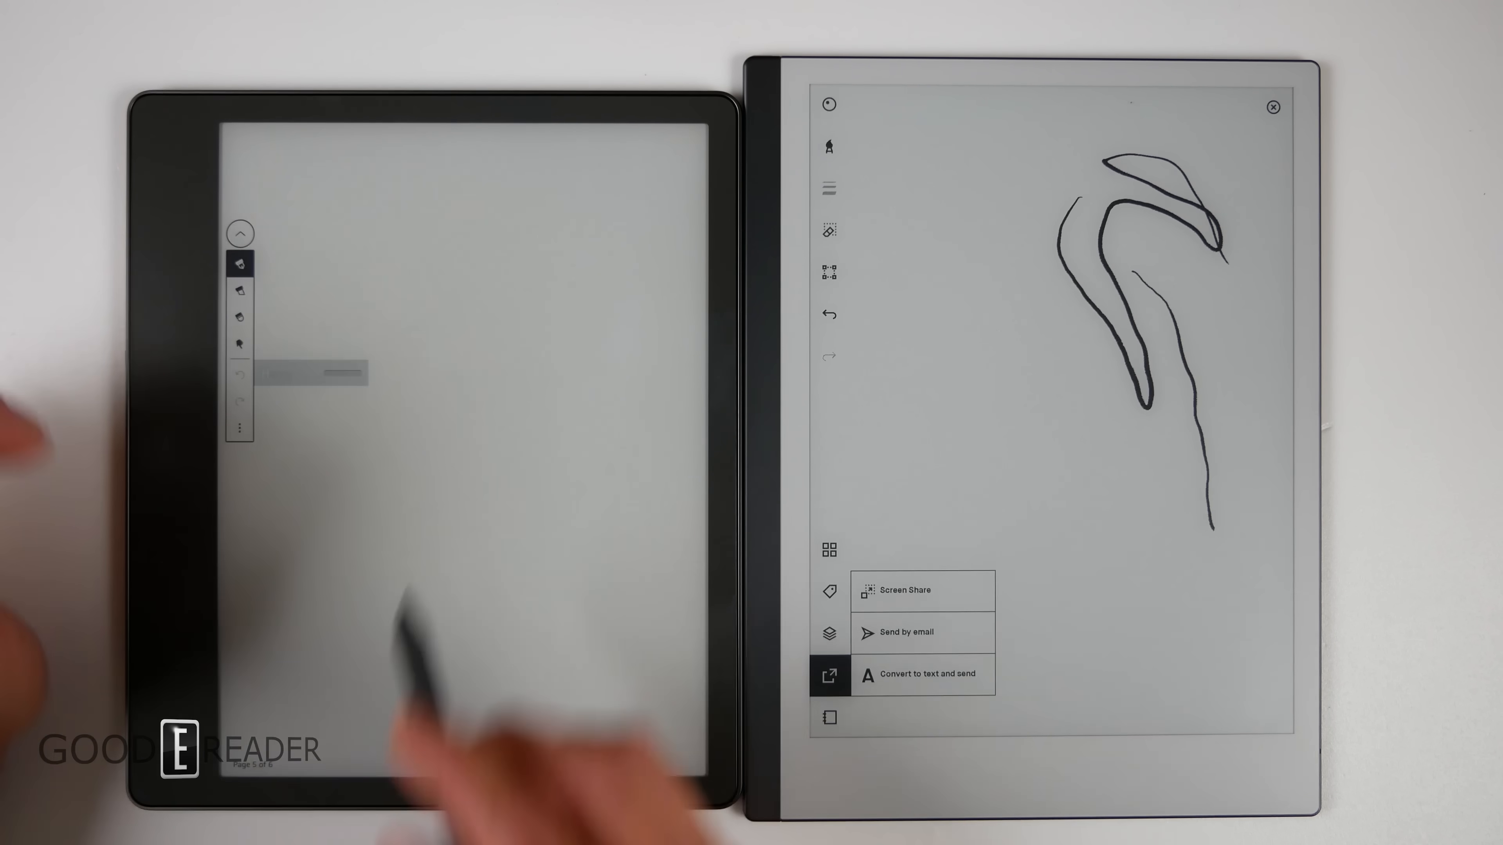
{"action": "left_click_drag", "start_coordinate": [460, 230], "coordinate": [431, 393]}
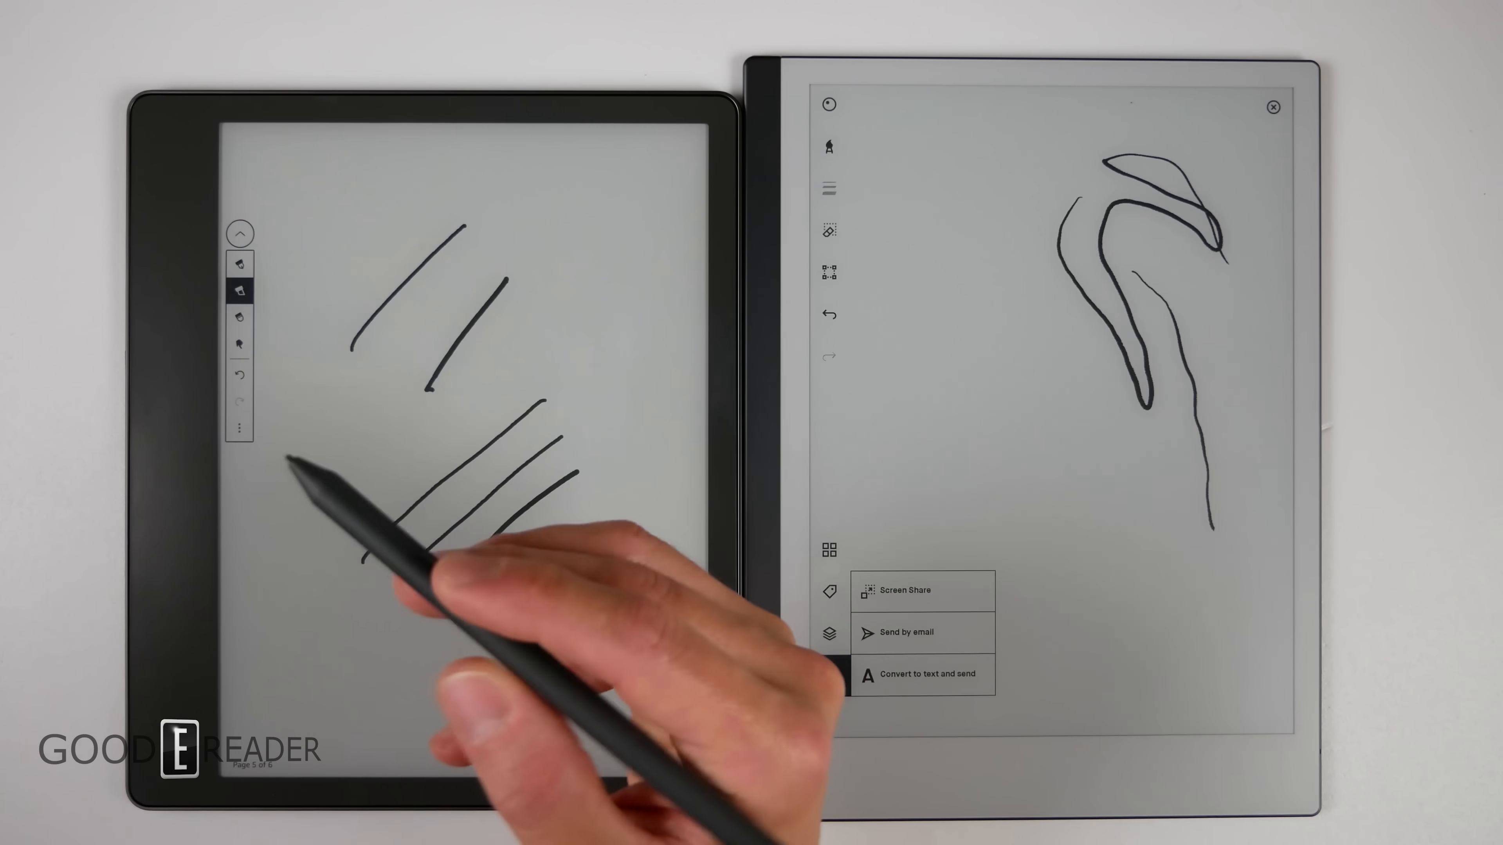
{"action": "left_click_drag", "start_coordinate": [565, 260], "coordinate": [623, 440]}
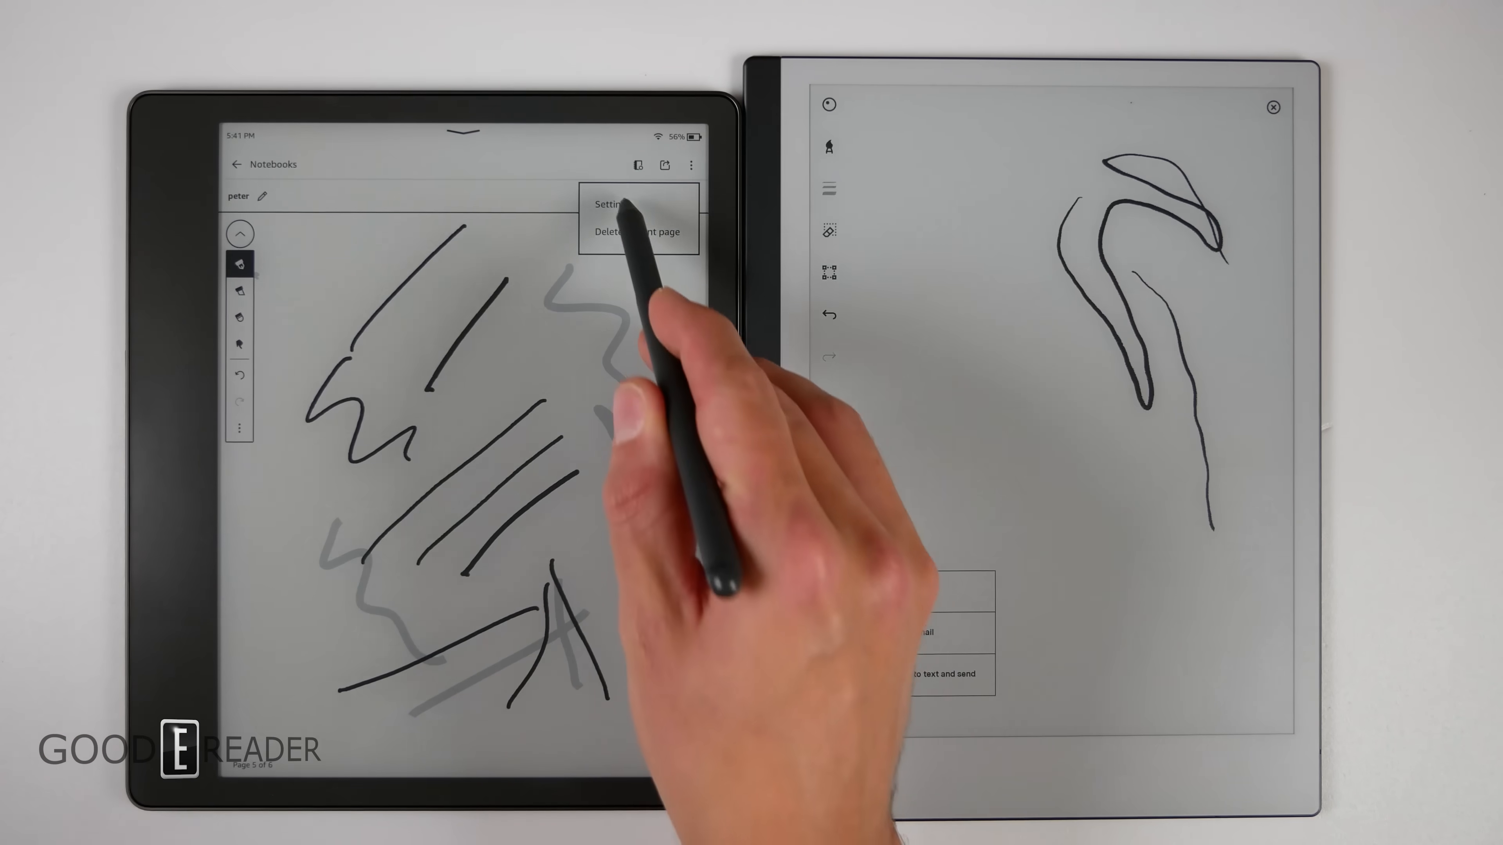
Step: View Pen > Pen Shortcuts in Settings, then return to the Notebooks library tab
{"action": "left_click", "coordinate": [610, 204]}
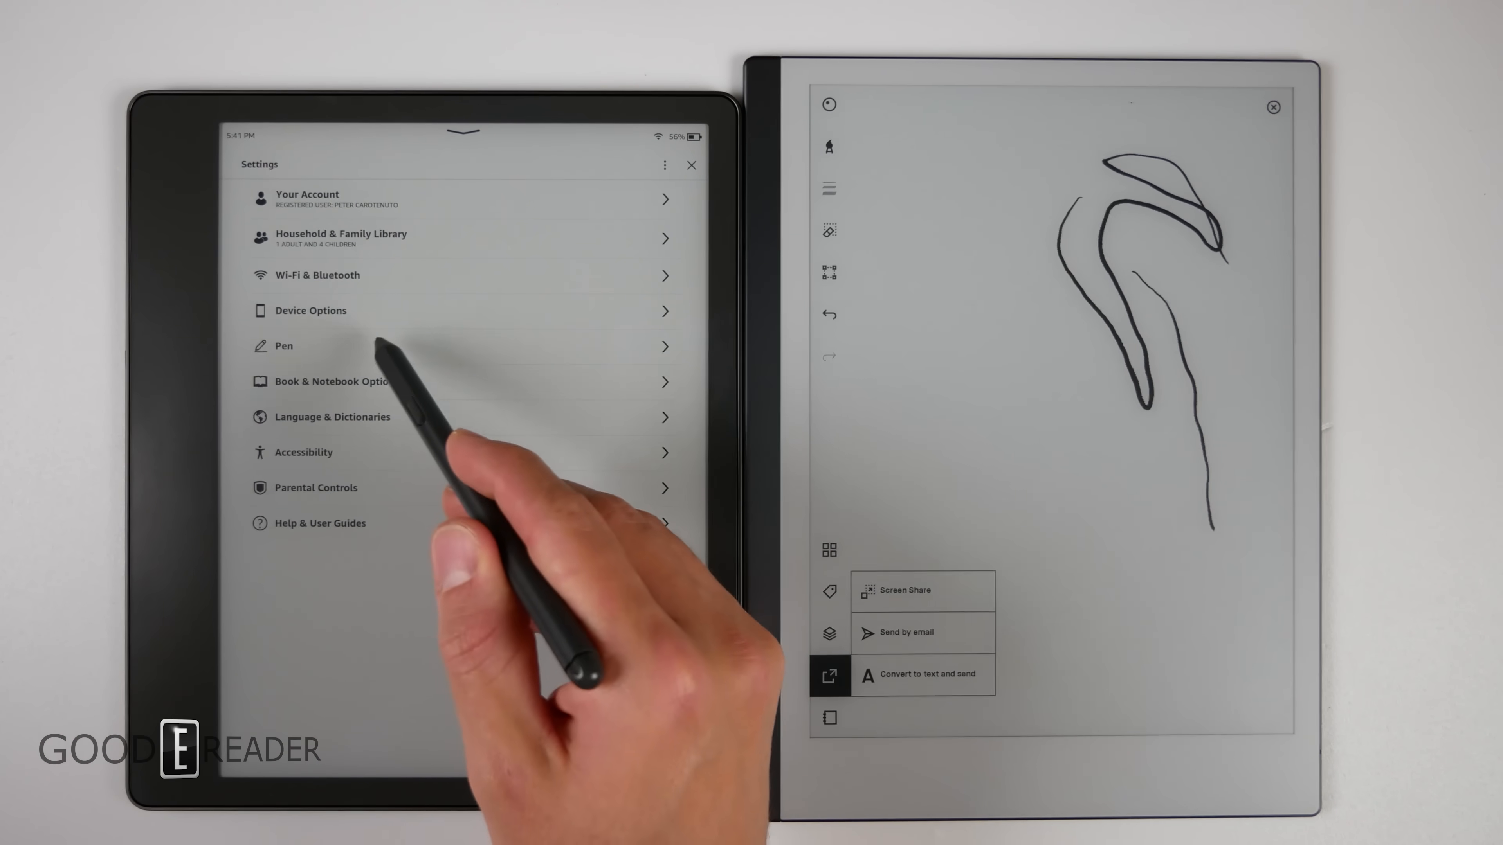
{"action": "left_click", "coordinate": [282, 346]}
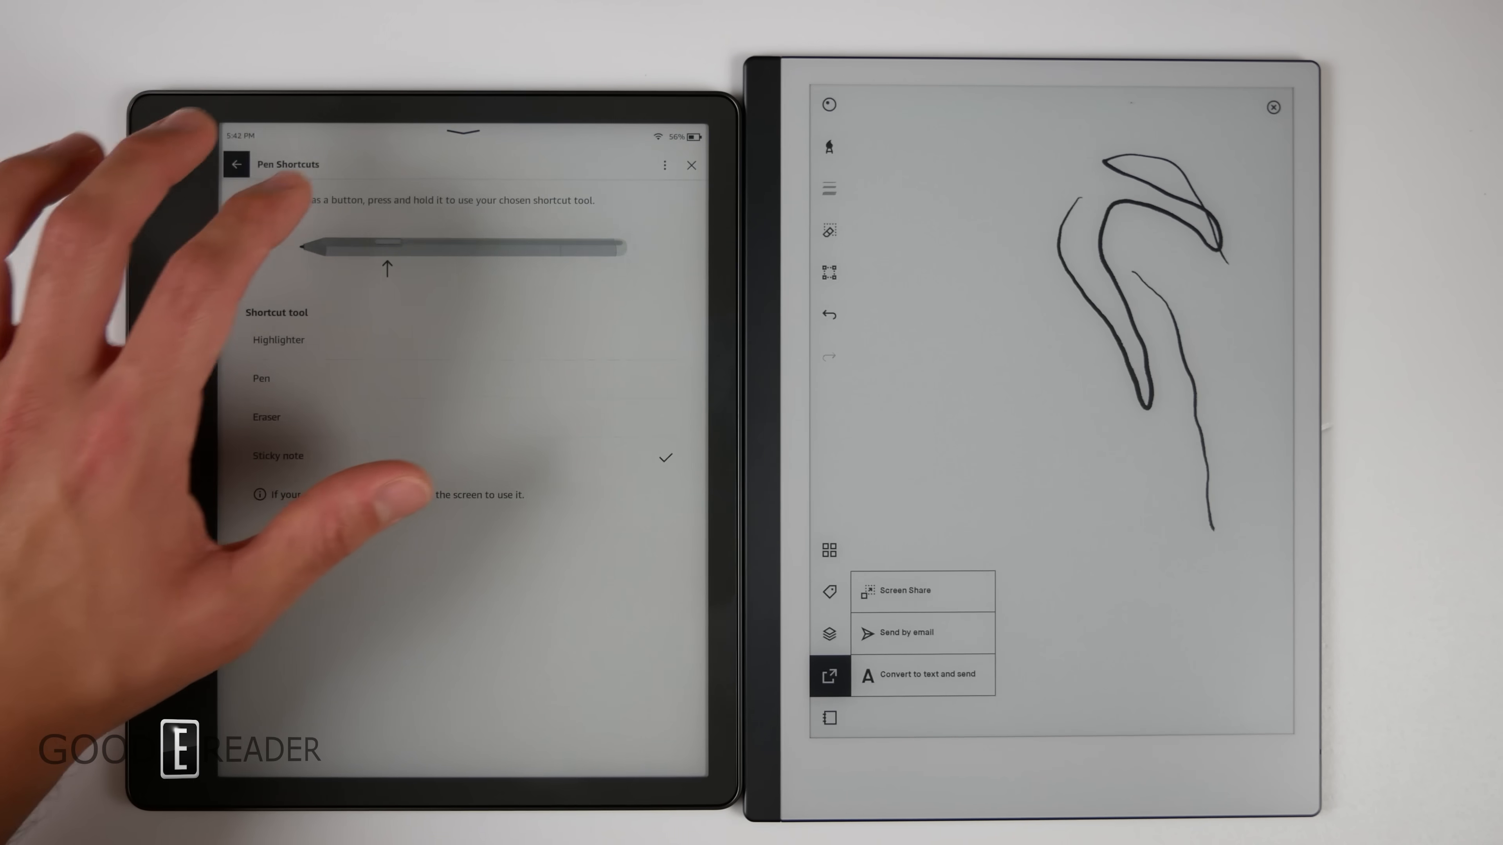
{"action": "left_click", "coordinate": [236, 163]}
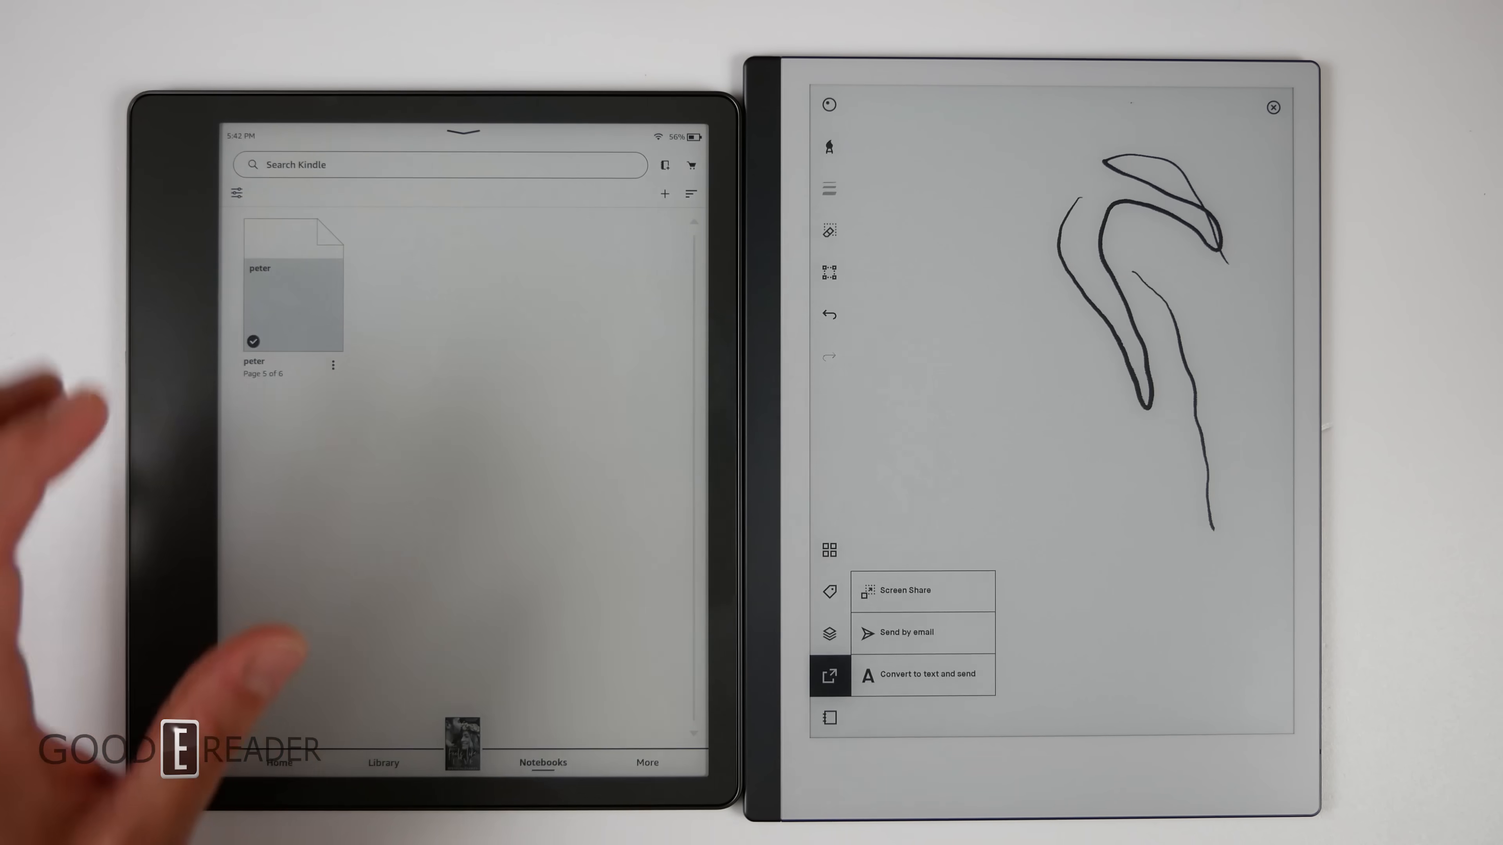
Step: Write a handwritten sticky note on the novel's page, then return to the library
{"action": "left_click", "coordinate": [382, 762]}
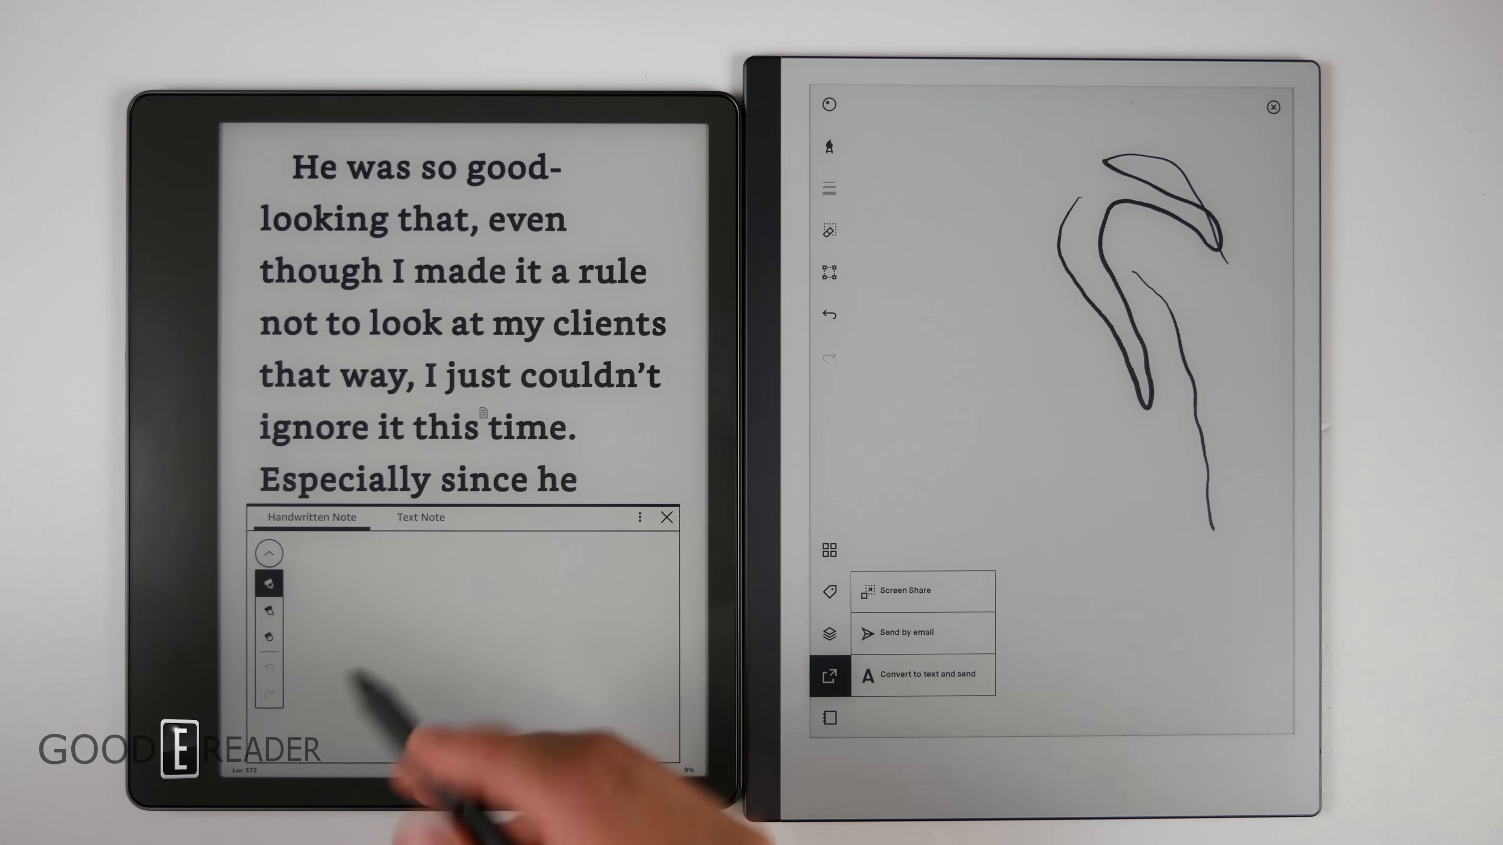
{"action": "left_click_drag", "start_coordinate": [335, 604], "coordinate": [546, 580]}
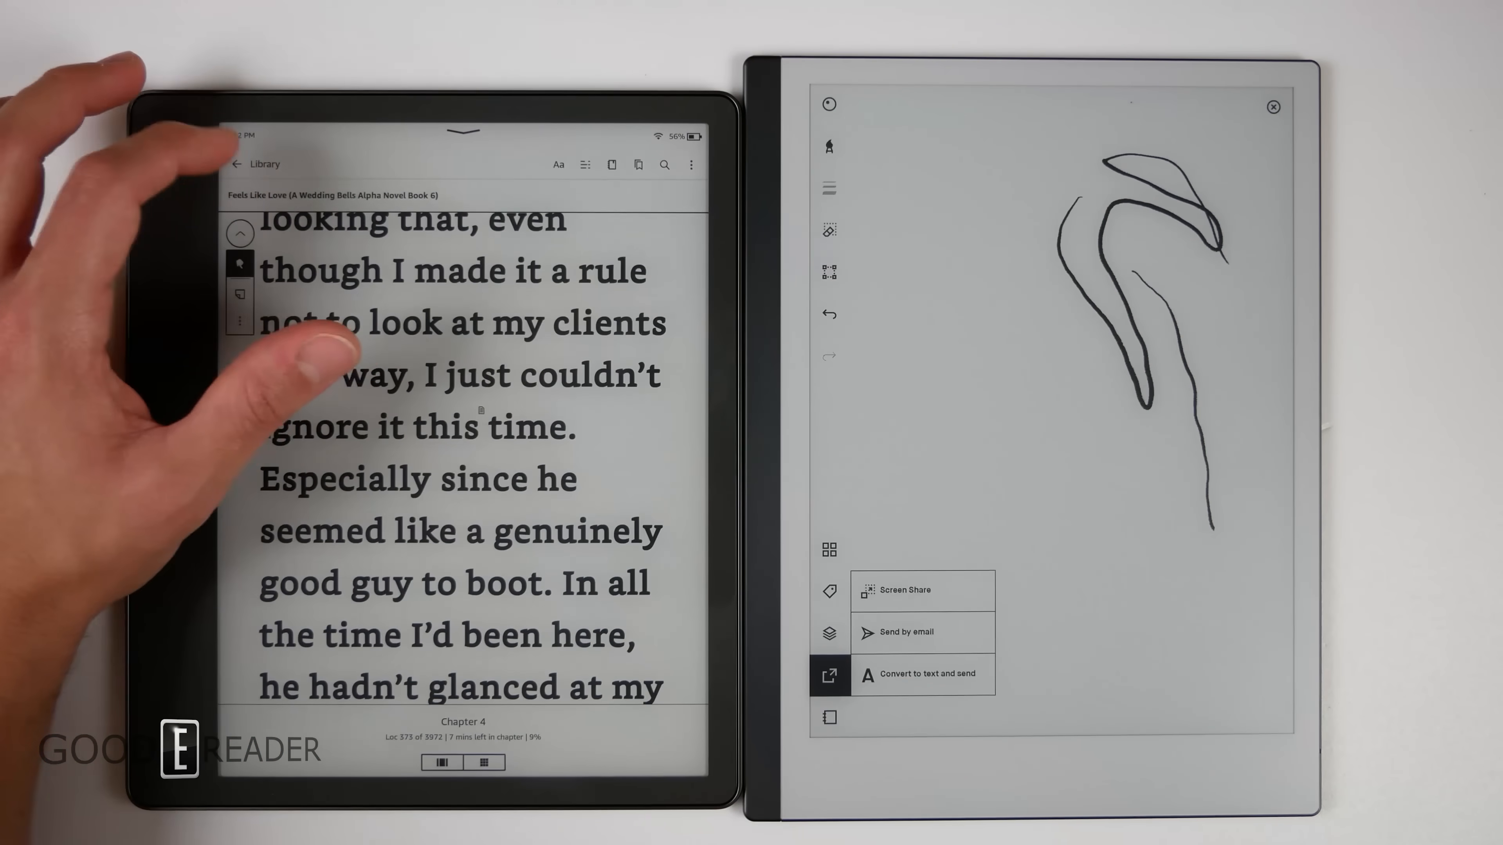
{"action": "left_click", "coordinate": [257, 164]}
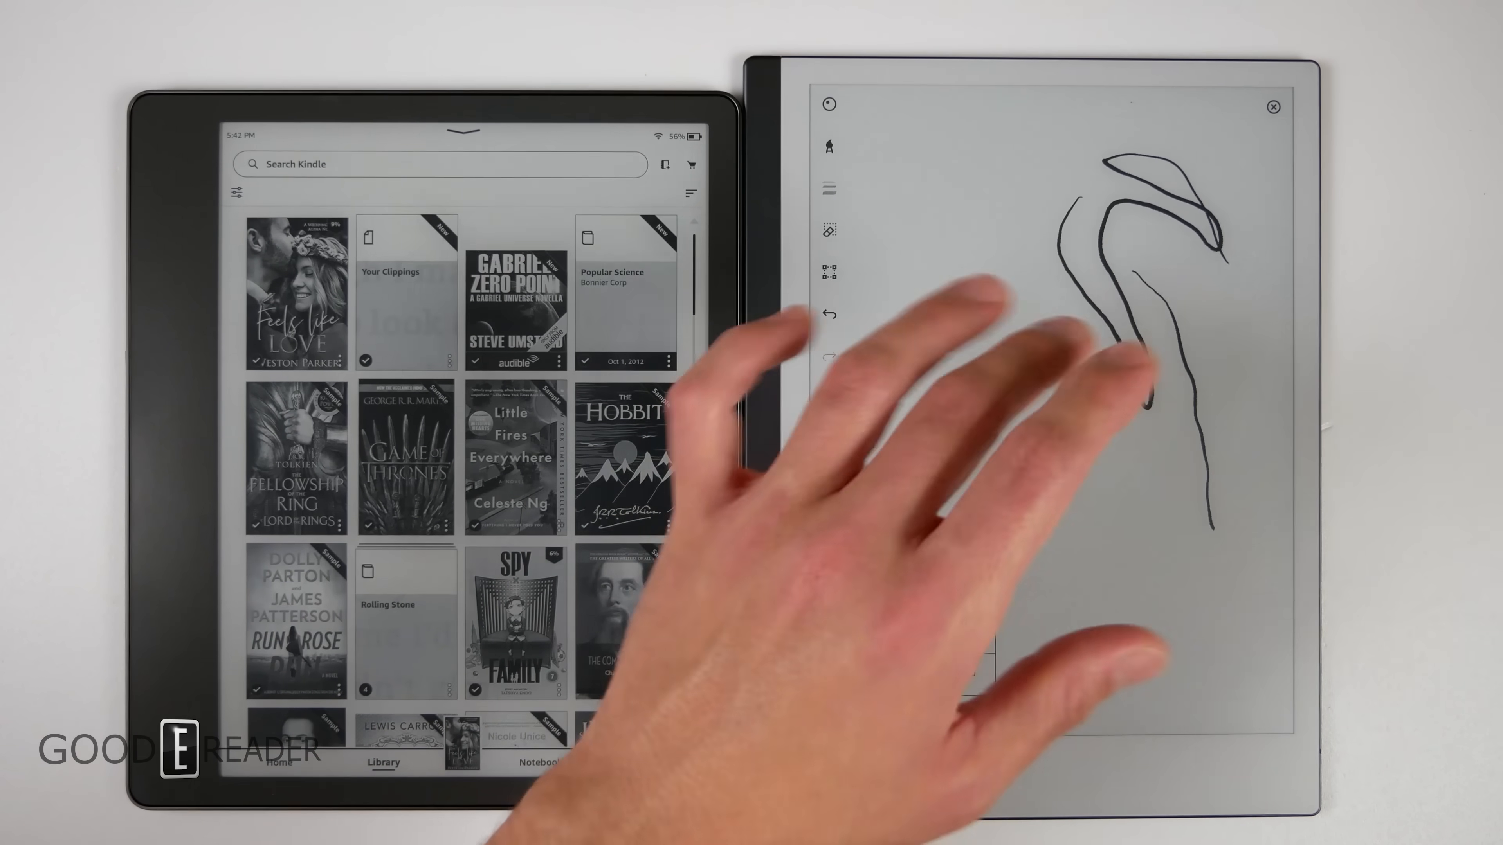
Step: Reopen the scribbled notebook page while reMarkable returns to its Notebooks library
{"action": "left_click", "coordinate": [828, 674]}
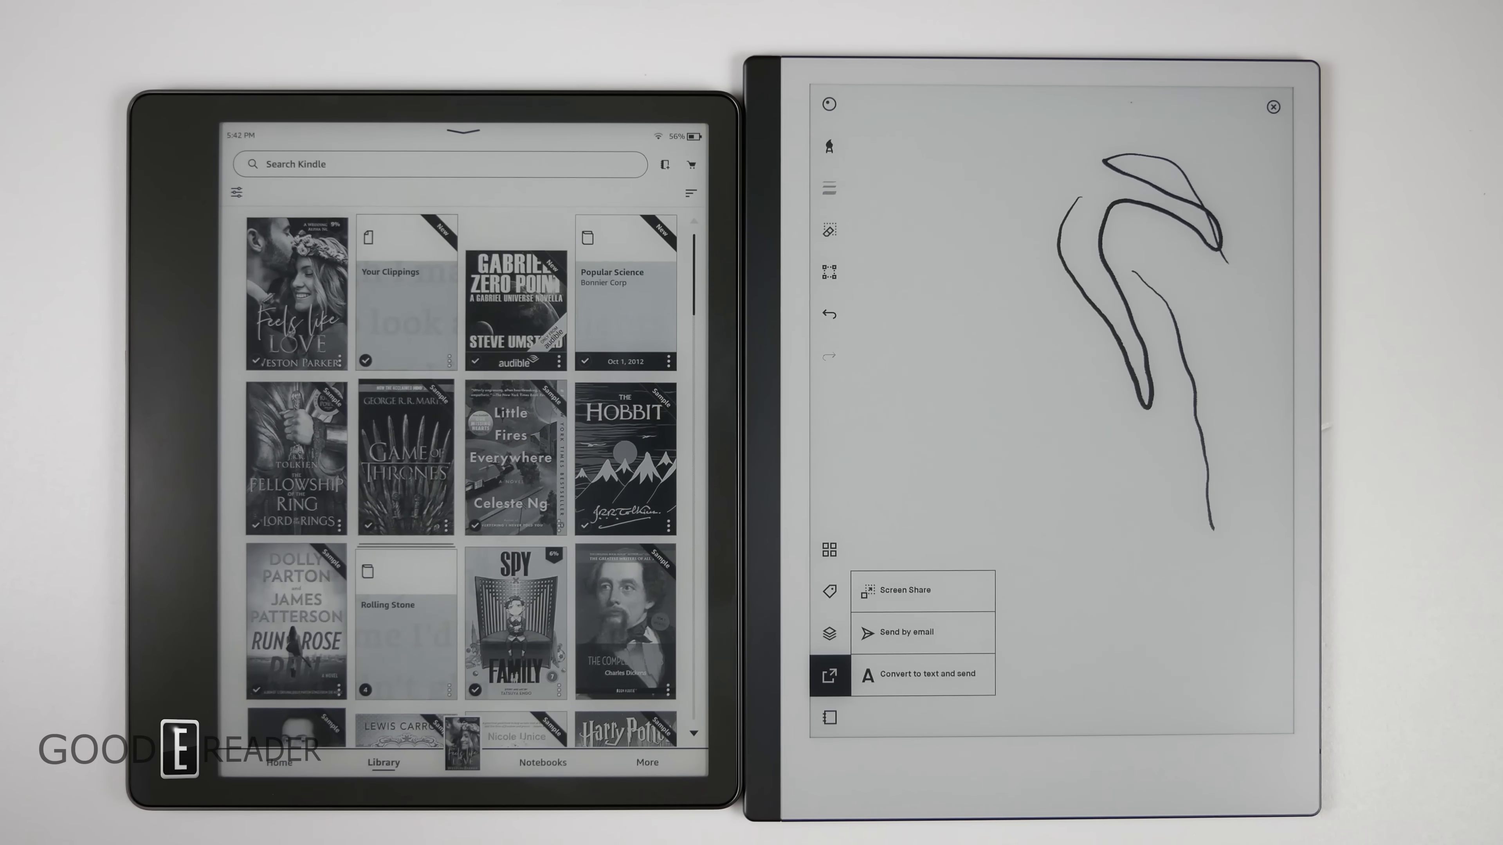
{"action": "left_click", "coordinate": [542, 762]}
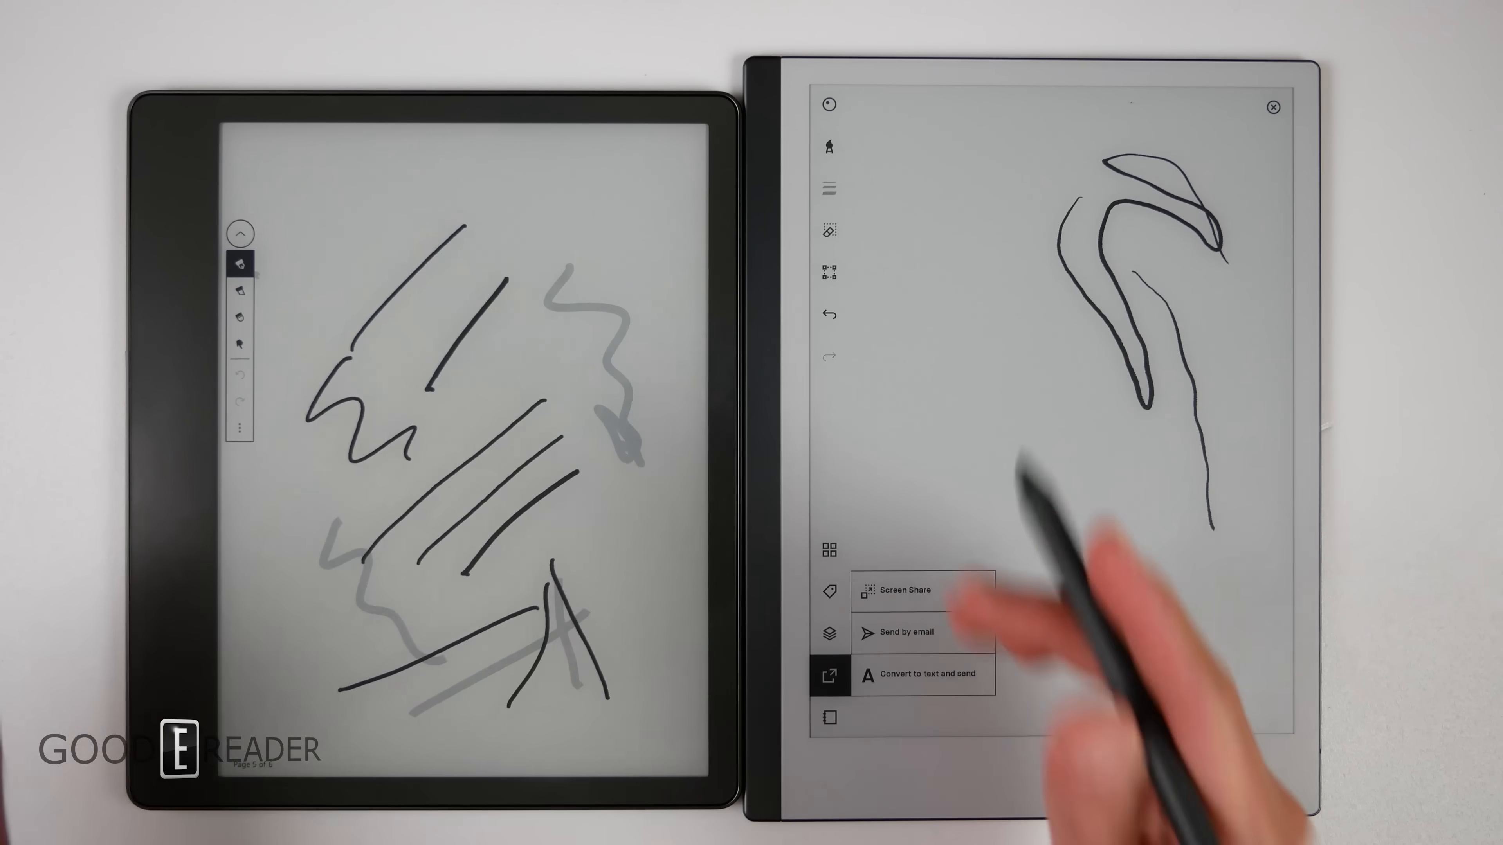
{"action": "left_click", "coordinate": [828, 230]}
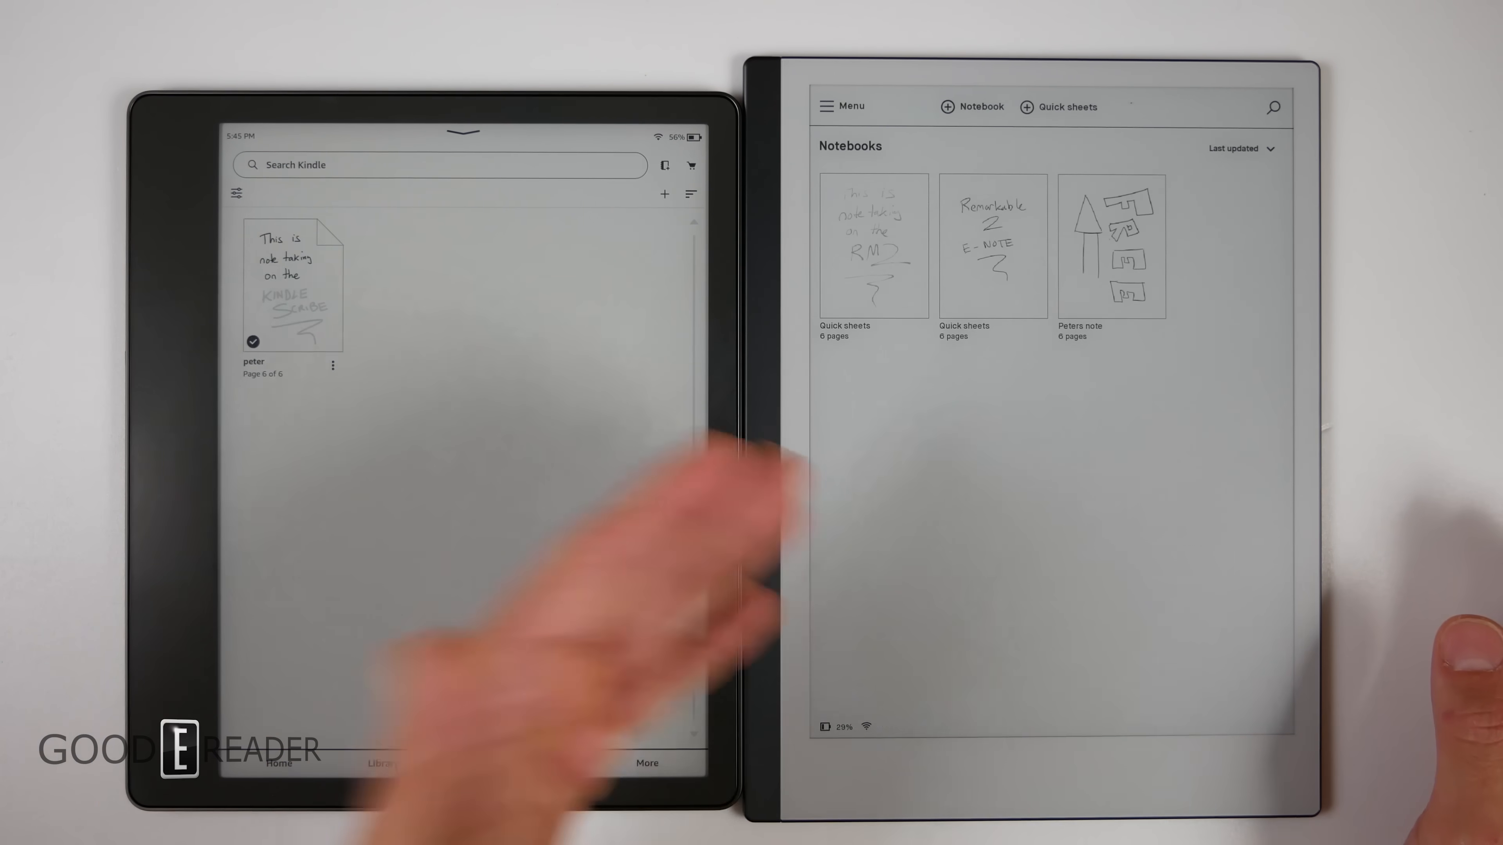
Step: Browse the Home recommendations, then show the More menu with Reading Lists, Web Browser and Settings
{"action": "left_click", "coordinate": [542, 763]}
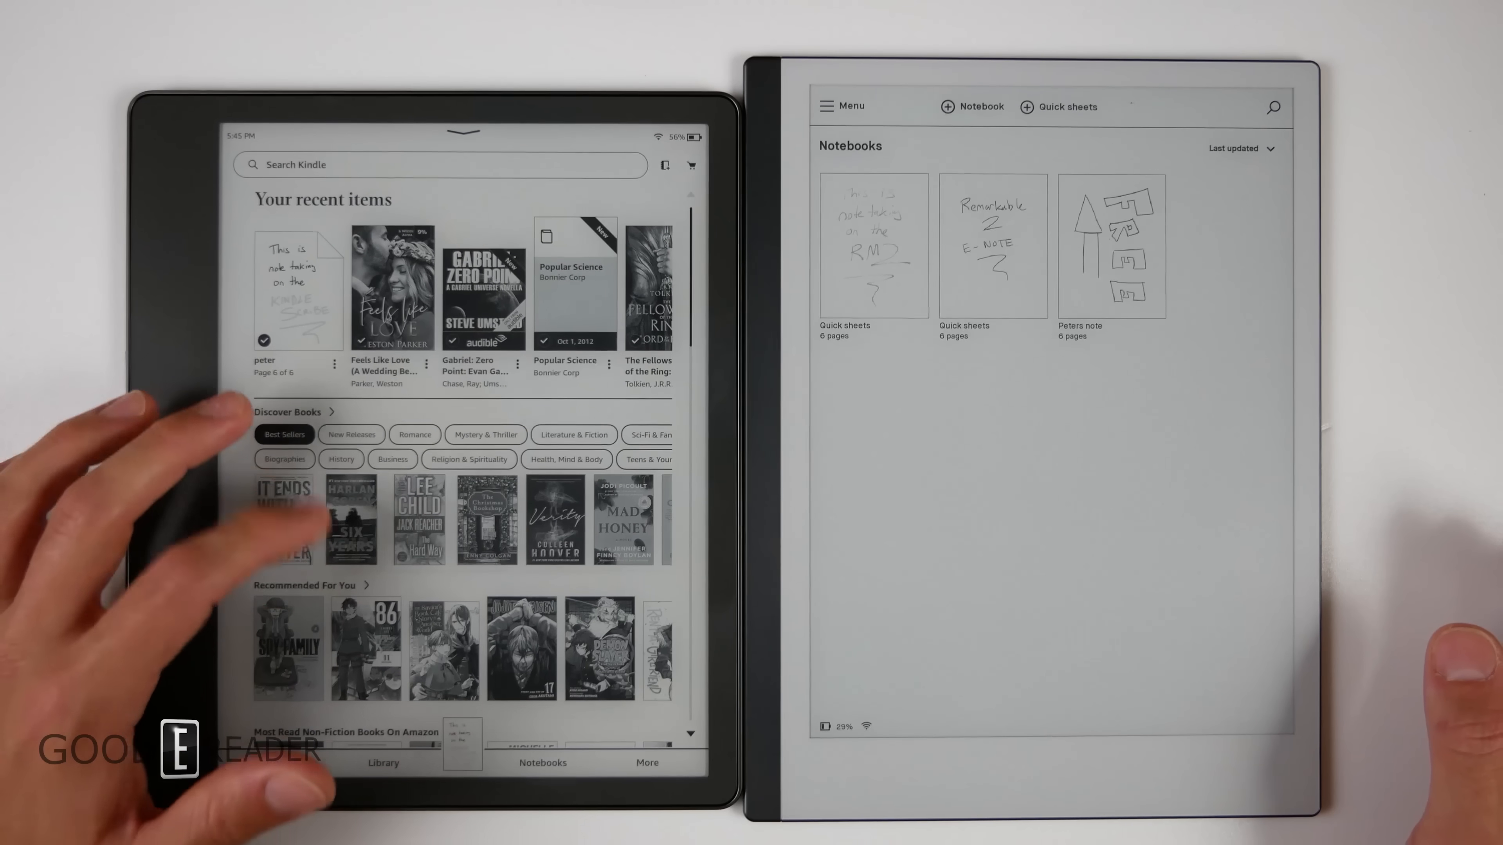
{"action": "scroll", "scroll_direction": "down", "scroll_amount": 3}
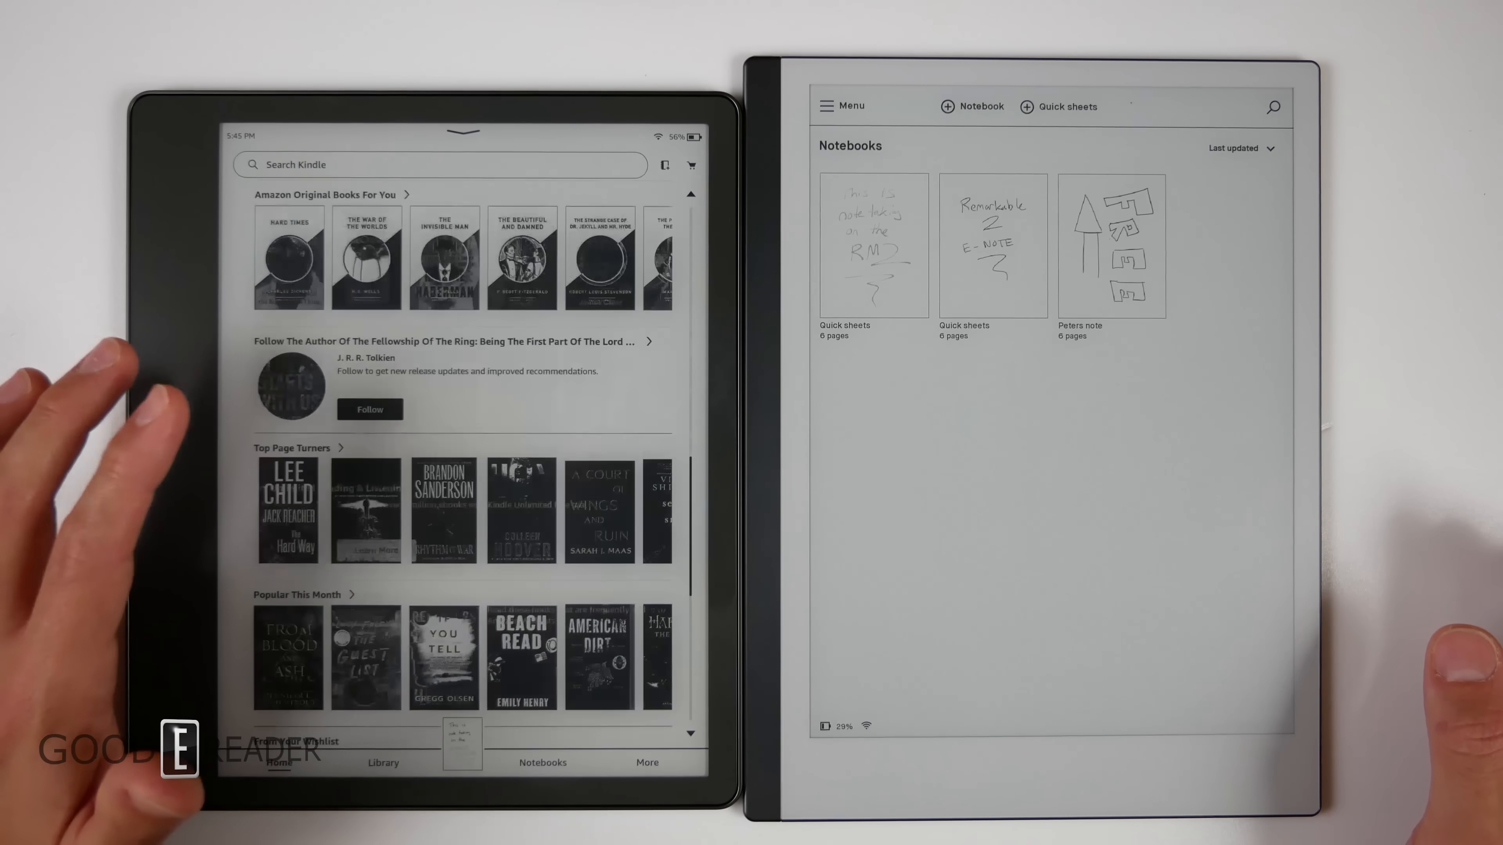
{"action": "left_click", "coordinate": [646, 762]}
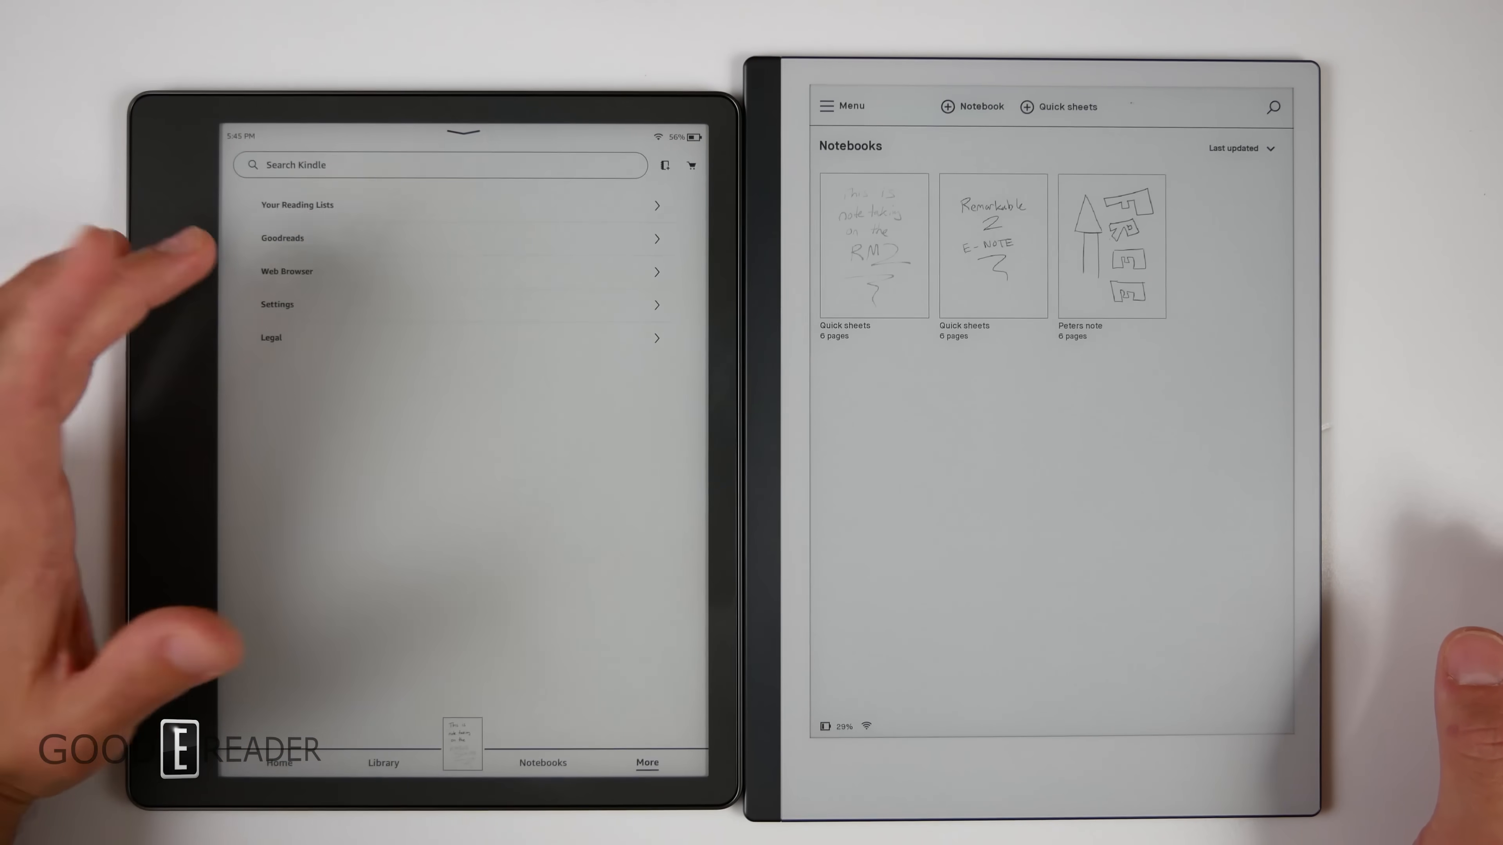